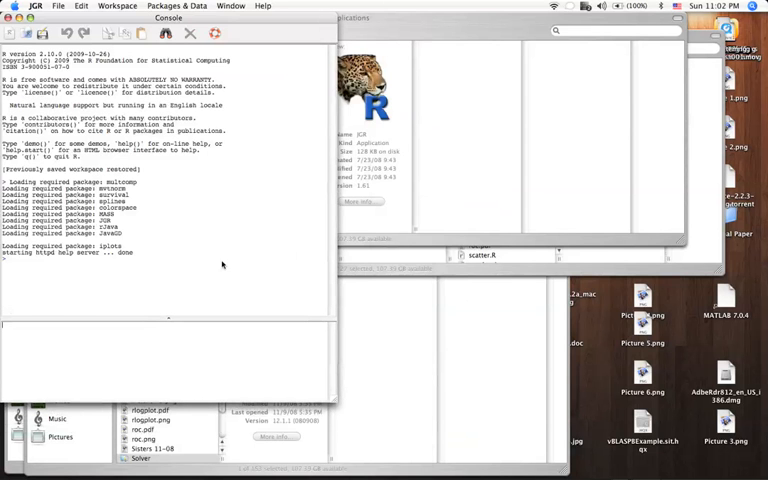
# Step: Load the Deducer package from the Package Manager, then close the package list
pyautogui.click(178, 6)
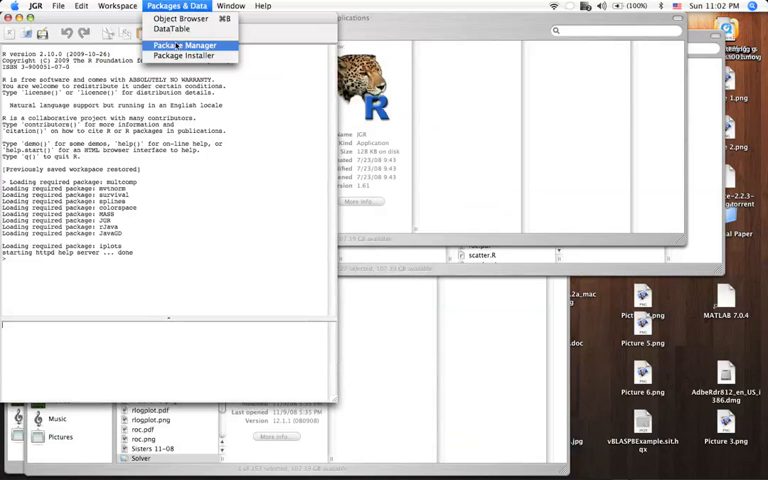
pyautogui.click(183, 45)
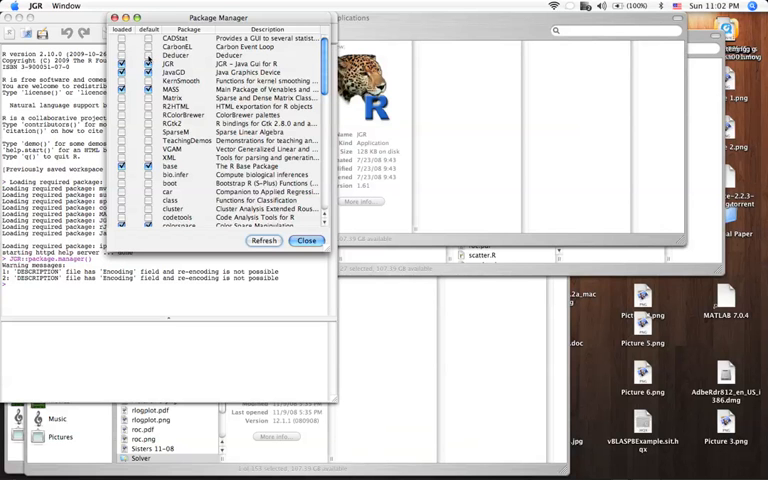
pyautogui.click(122, 55)
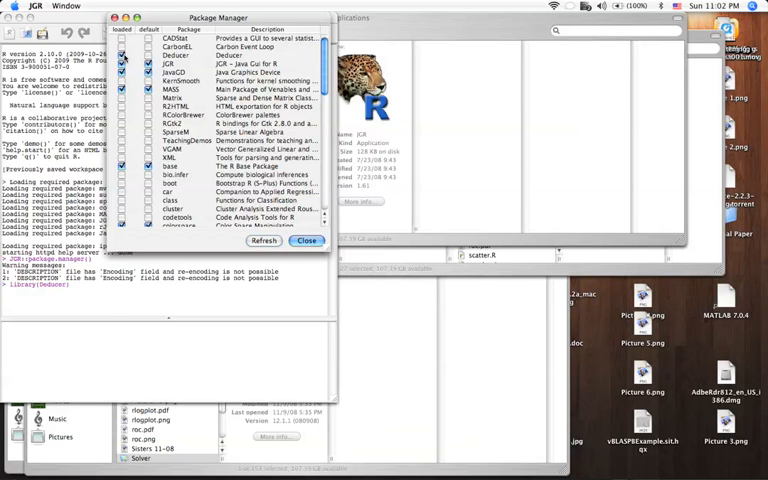
pyautogui.click(307, 241)
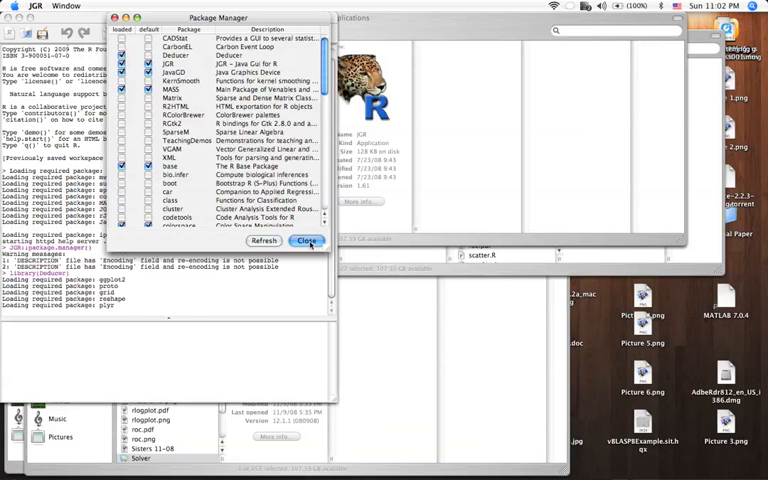
pyautogui.click(306, 241)
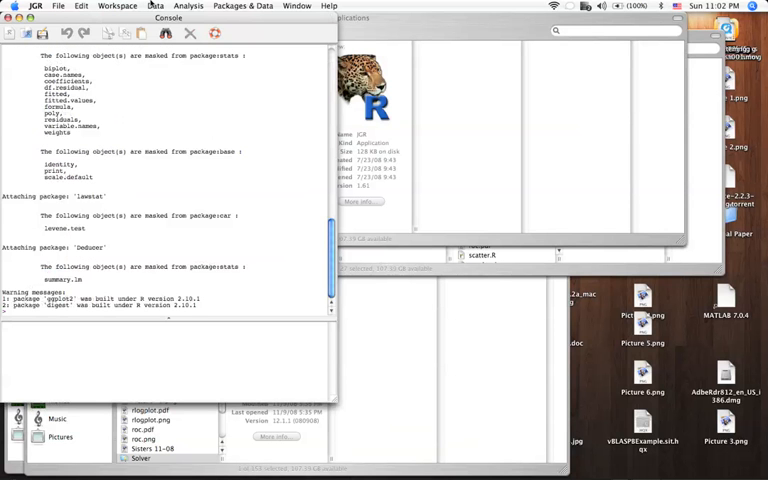
# Step: Run data(birthwt) in the console to load the birthwt dataset
pyautogui.click(188, 6)
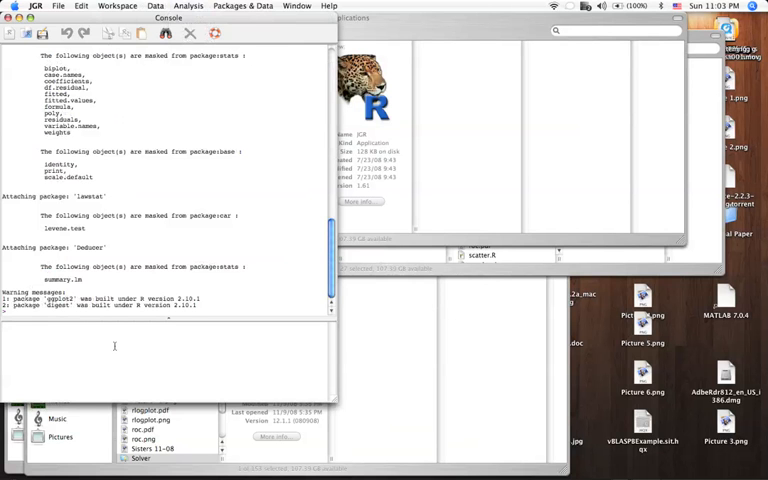
pyautogui.write('data(')
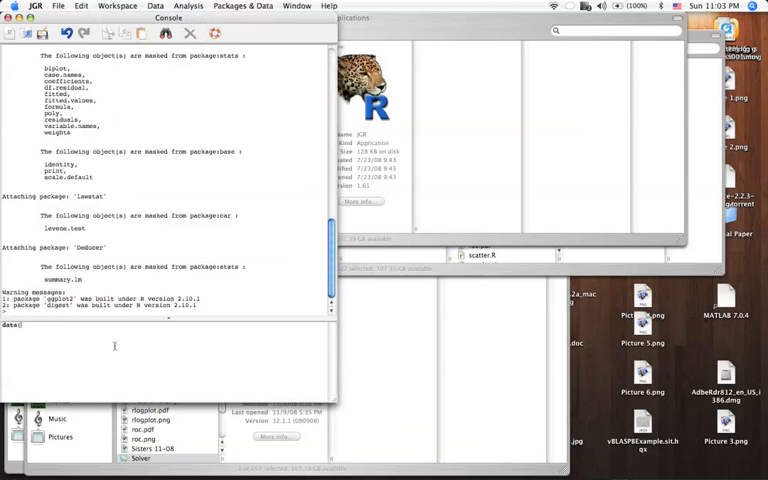
pyautogui.write('birthw')
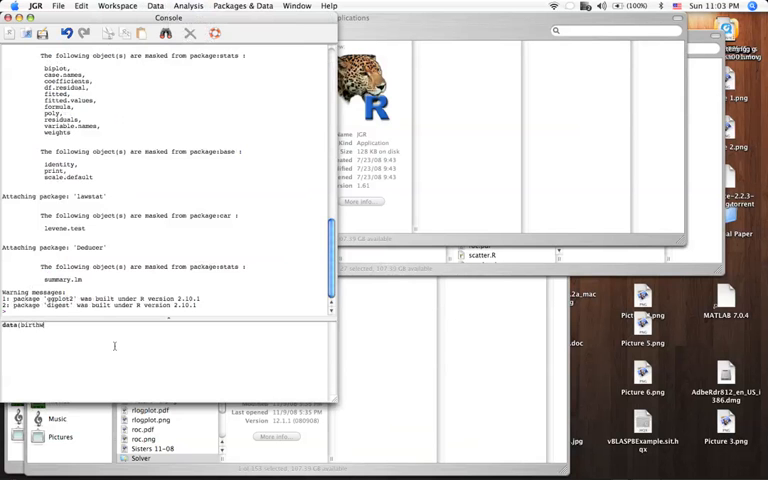
pyautogui.write('t)')
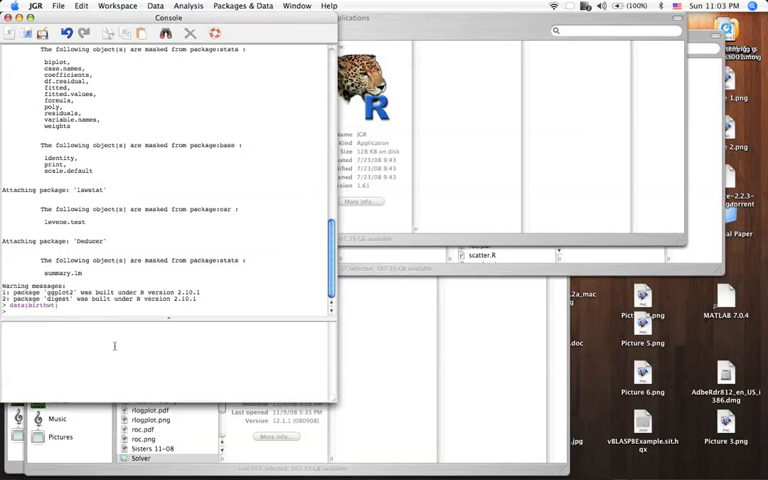
# Step: View birthwt in the Data Viewer's Variable View, selecting the smoke and ptl variables
pyautogui.click(242, 6)
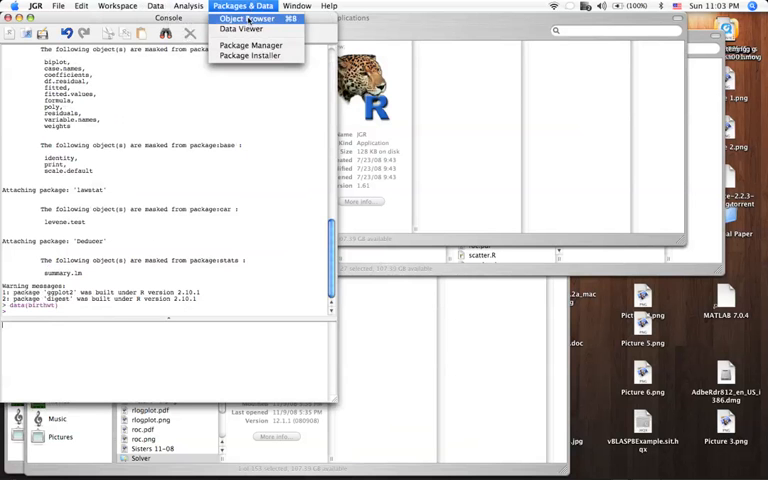
pyautogui.click(240, 29)
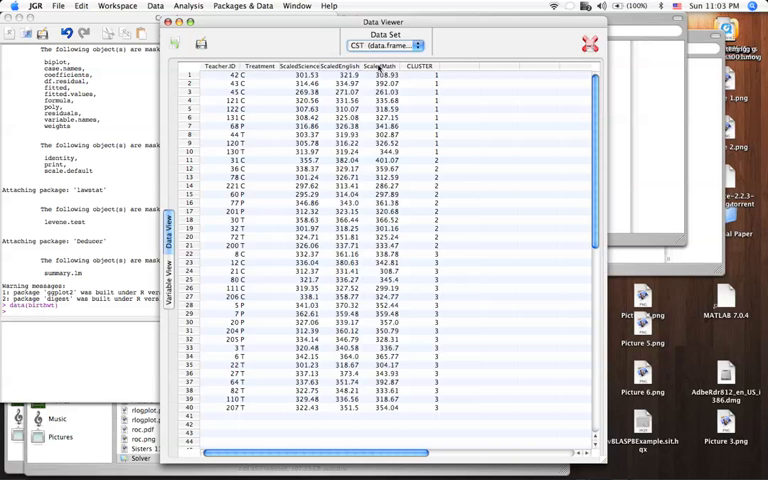
pyautogui.click(385, 45)
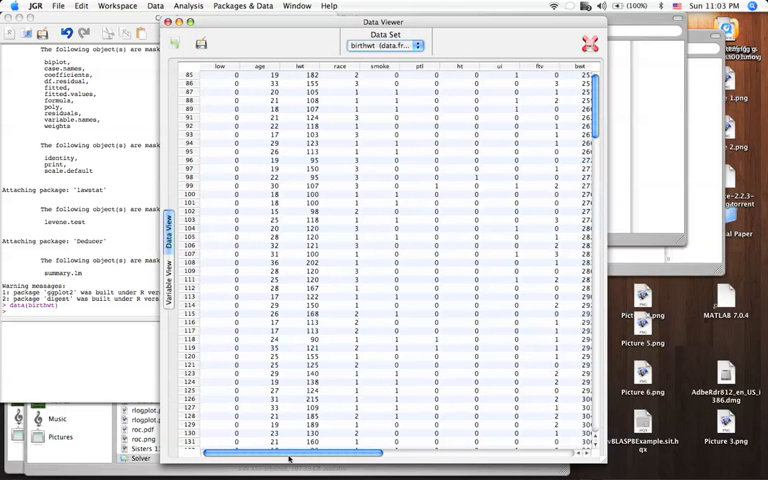
pyautogui.click(170, 285)
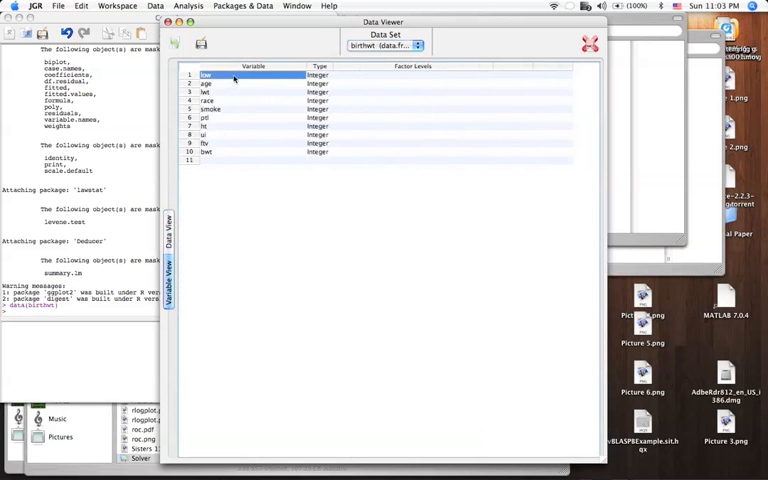
pyautogui.click(205, 92)
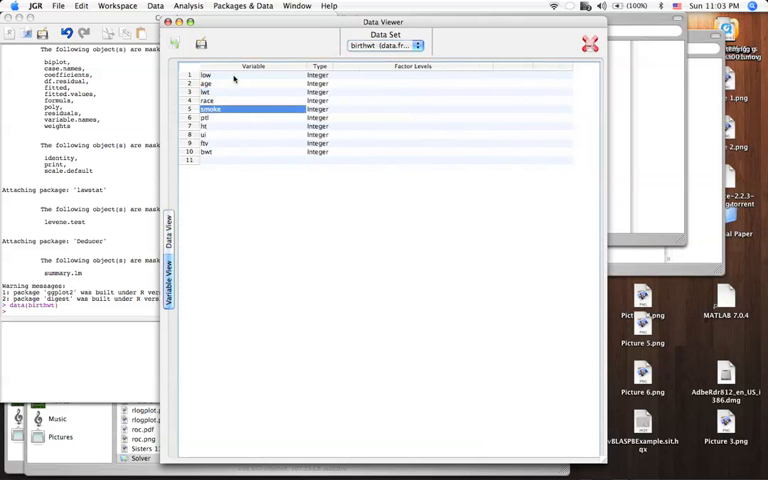
pyautogui.click(210, 117)
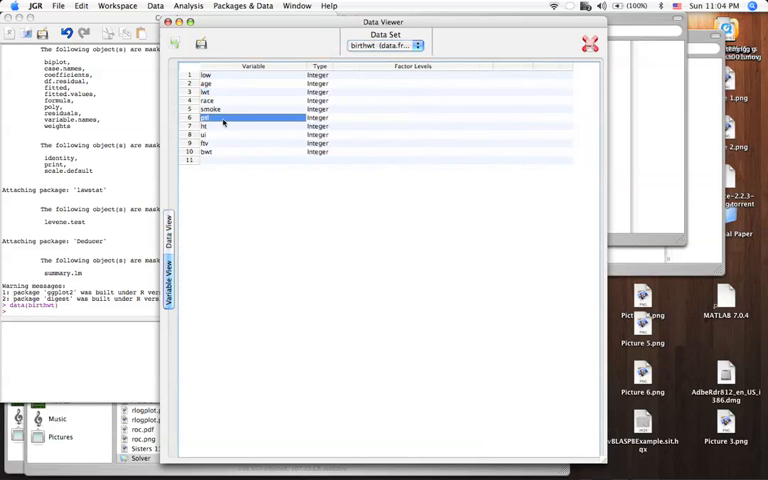
pyautogui.moveTo(218, 120)
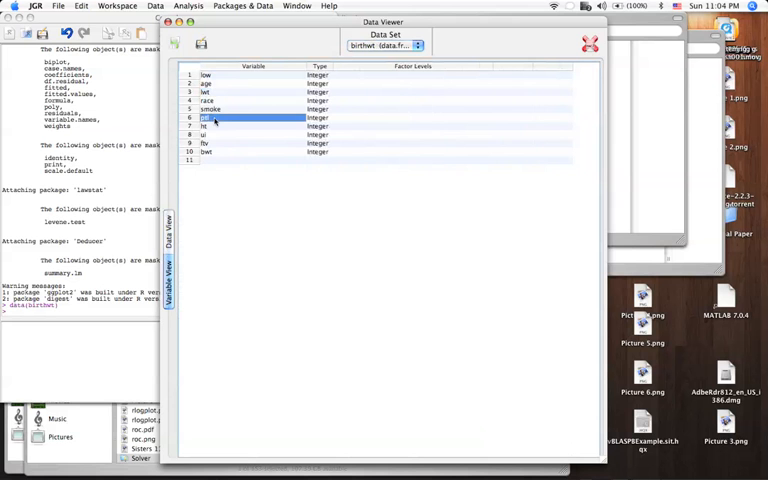
pyautogui.click(210, 126)
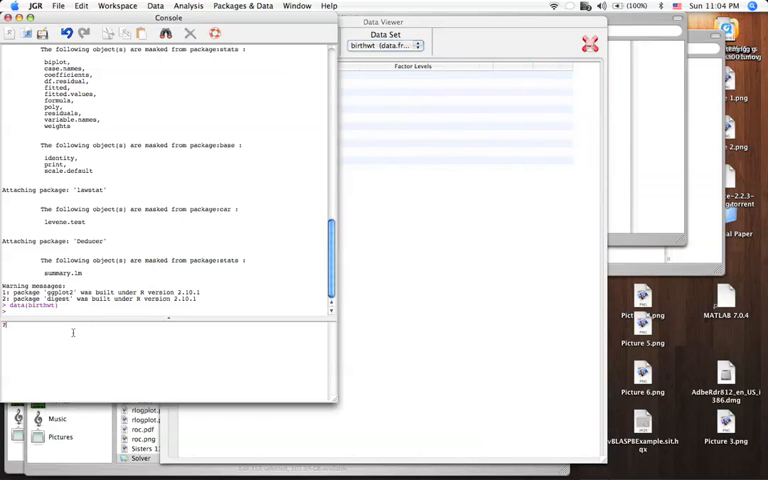
# Step: Open the ?birthwt help page and scroll to its column descriptions
pyautogui.write('?birt')
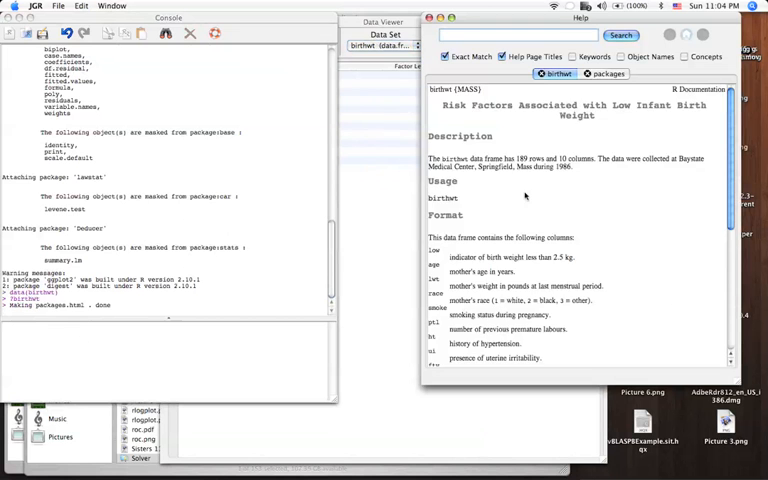
pyautogui.scroll(-3)
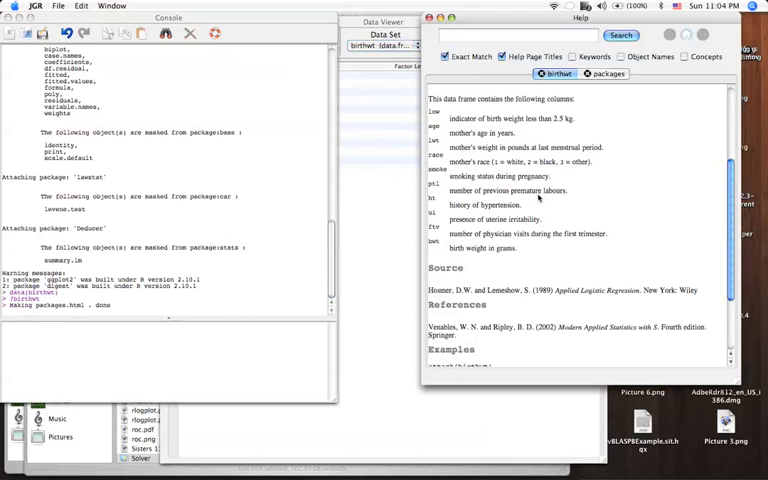
pyautogui.moveTo(430, 205)
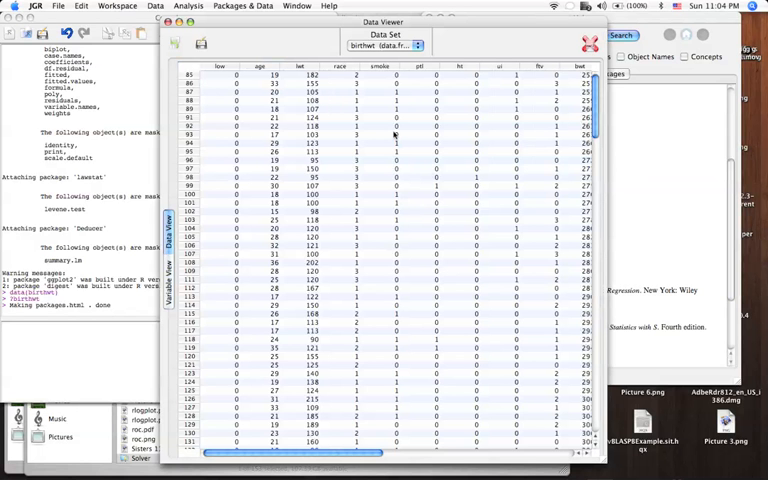
# Step: Scroll through the birthwt rows in Data View up to about row 214
pyautogui.scroll(-3)
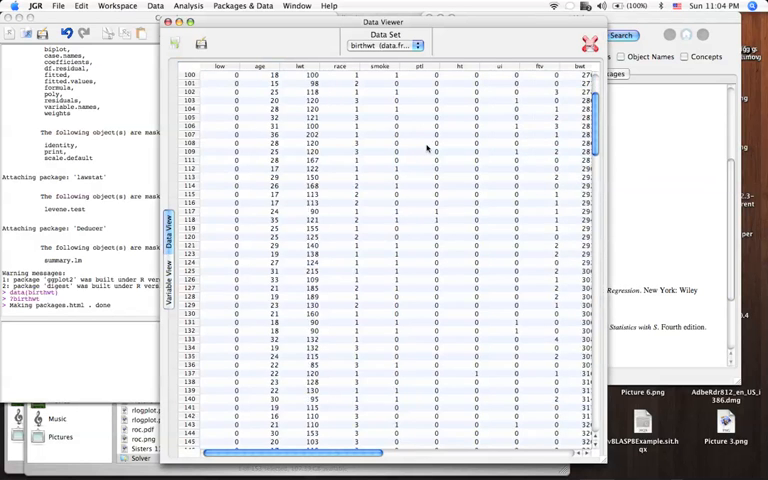
pyautogui.scroll(-3)
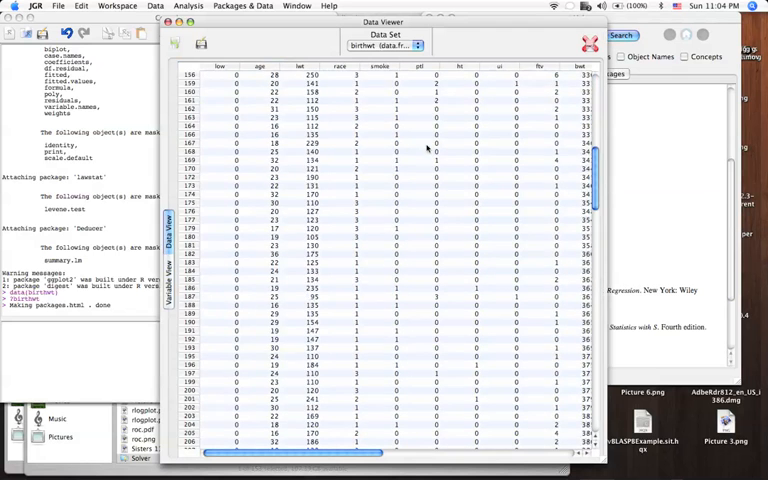
pyautogui.scroll(-3)
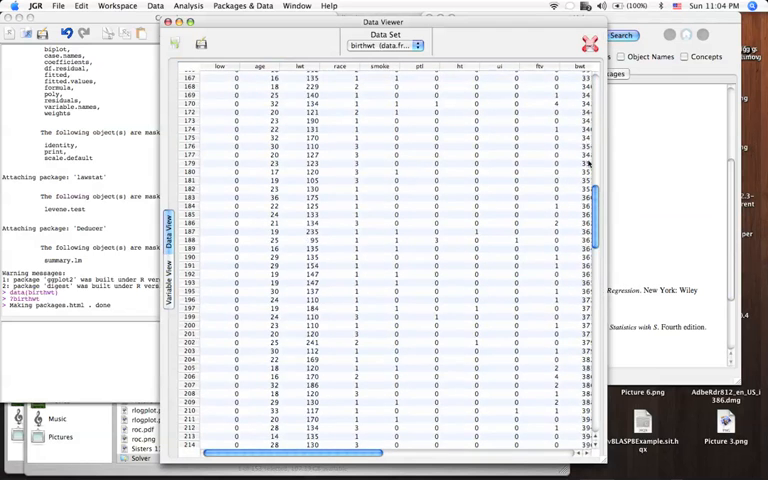
pyautogui.scroll(3)
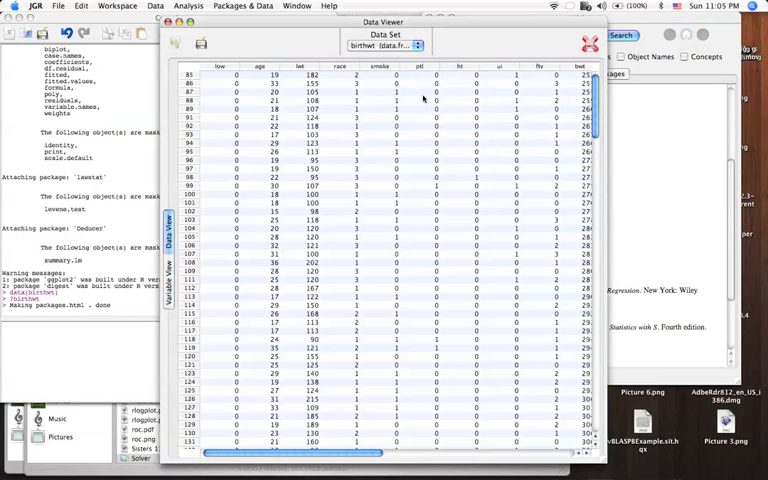
pyautogui.scroll(-3)
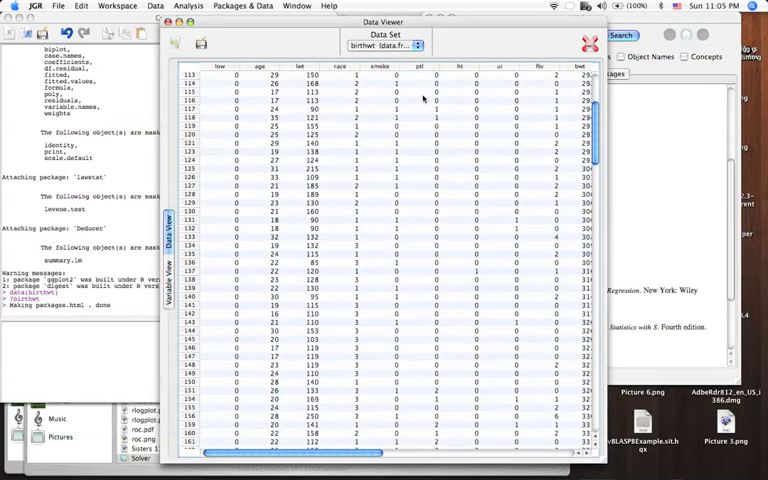
pyautogui.scroll(-3)
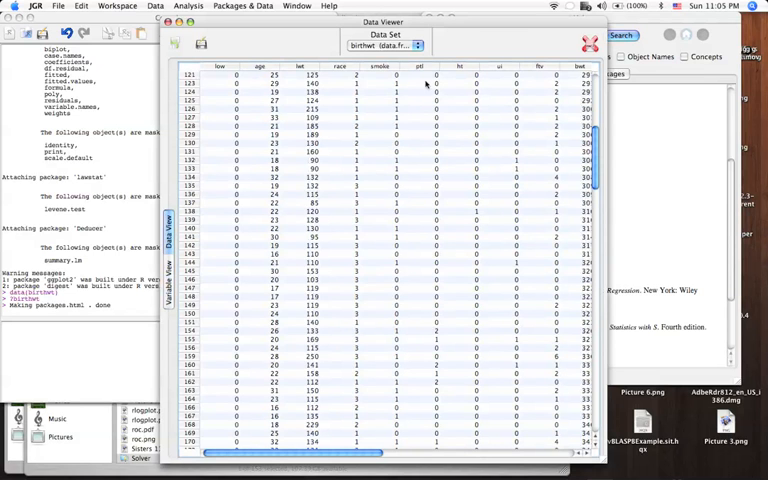
pyautogui.moveTo(425, 80)
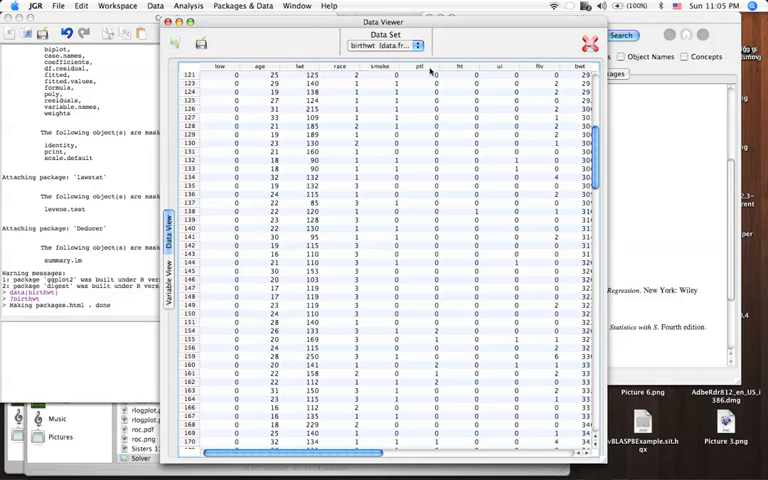
# Step: Start recoding birthwt's ptl into a new variable named prev_lowwt
pyautogui.click(155, 6)
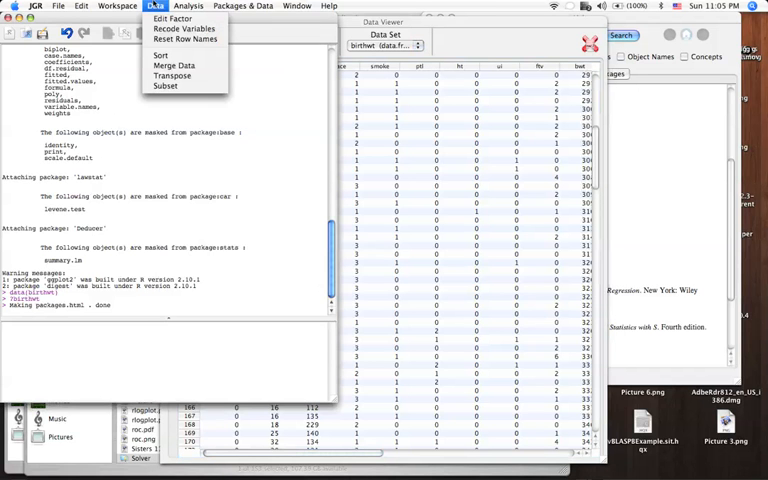
pyautogui.click(179, 28)
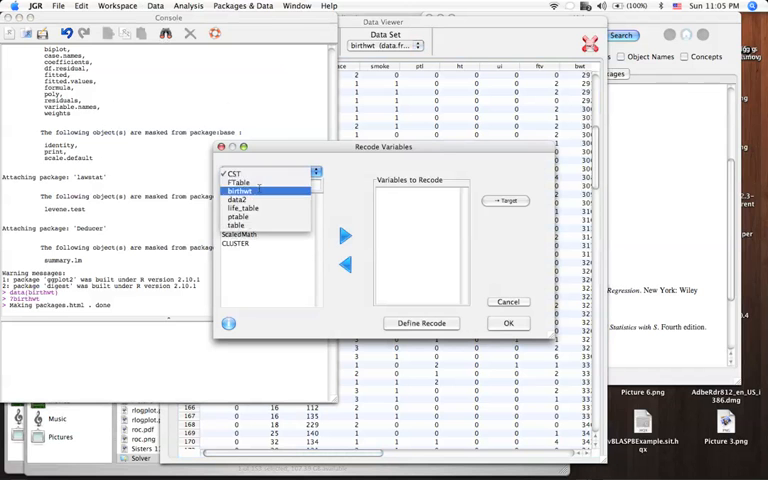
pyautogui.click(238, 190)
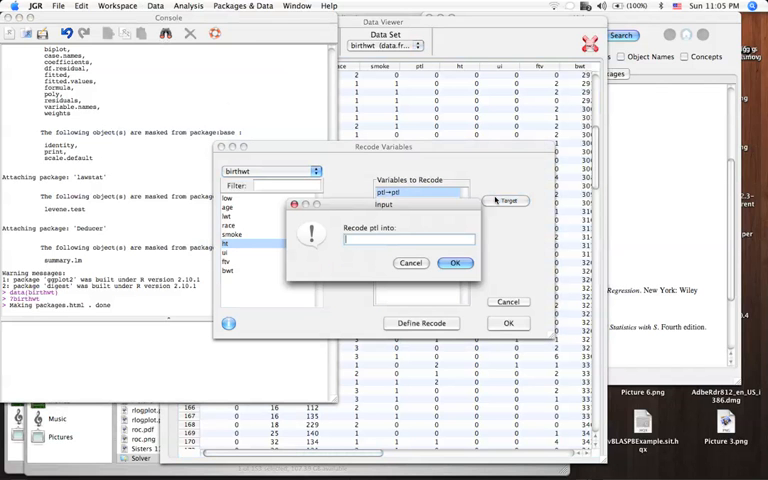
pyautogui.write('prev')
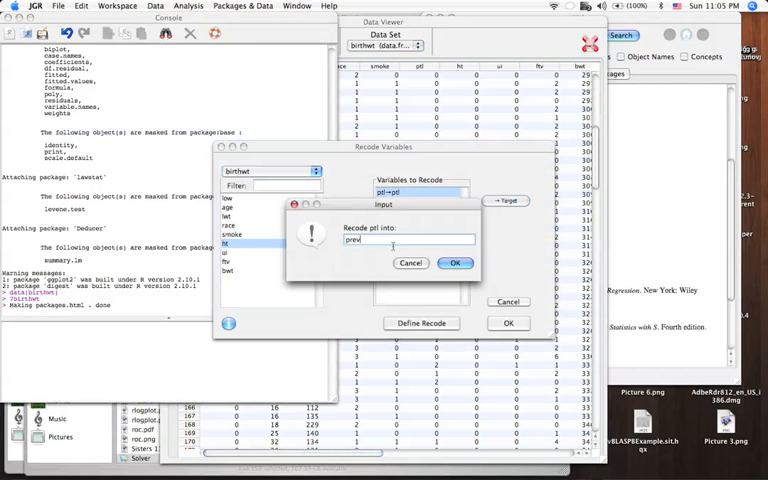
pyautogui.write('_')
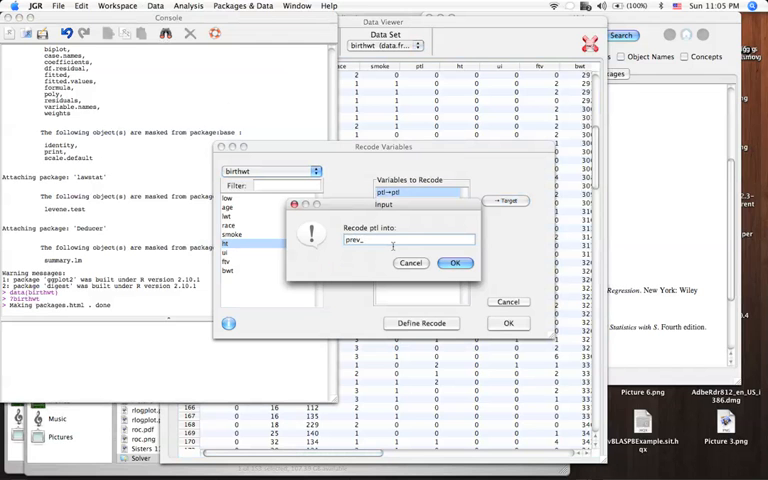
pyautogui.write('low')
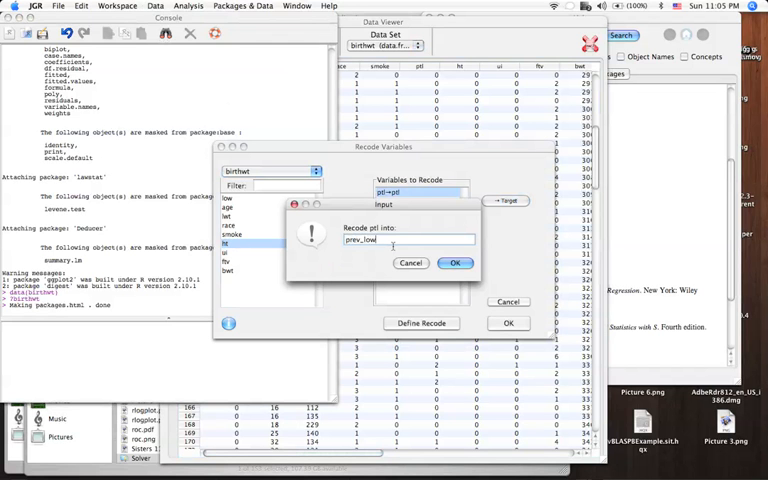
pyautogui.write('wt')
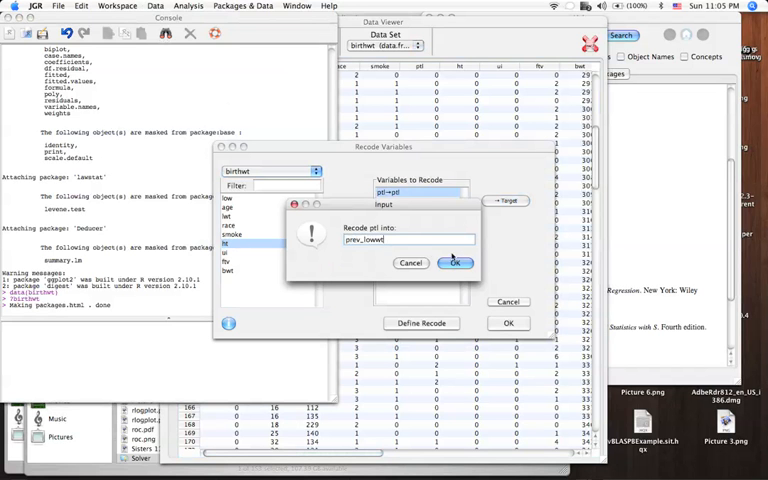
pyautogui.click(454, 263)
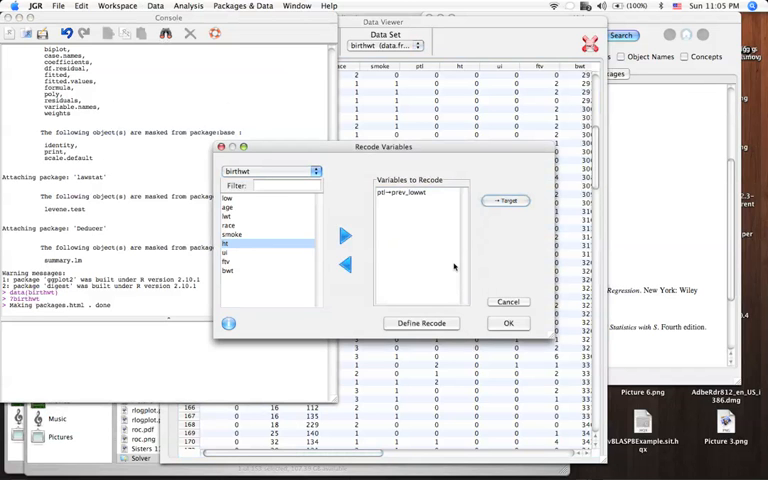
# Step: Code ptl values ≥ 1 as 'yes' and all others as 'no', creating prev_lowwt
pyautogui.click(421, 322)
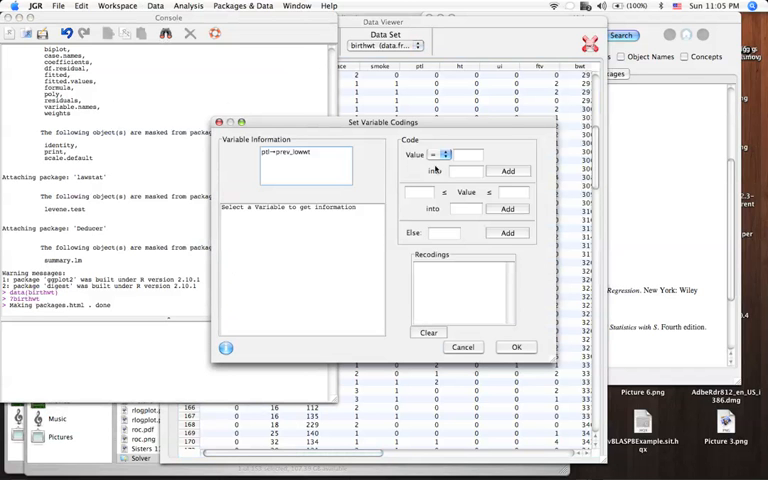
pyautogui.click(446, 154)
pyautogui.write('1')
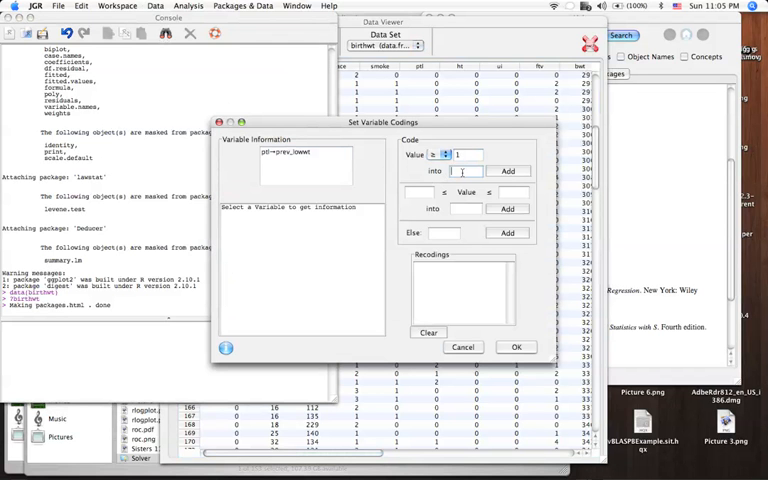
pyautogui.write('yes')
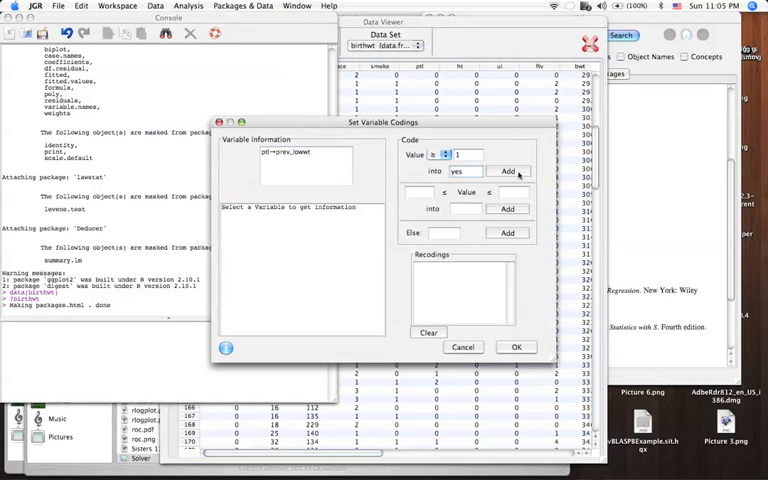
pyautogui.click(507, 171)
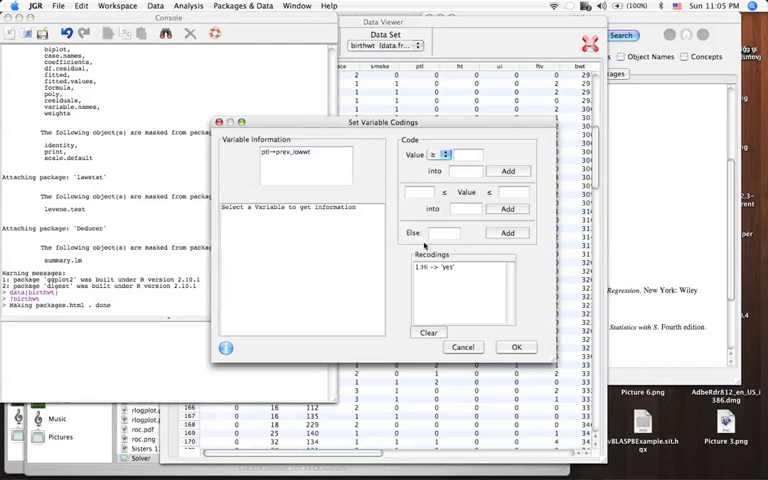
pyautogui.write('no')
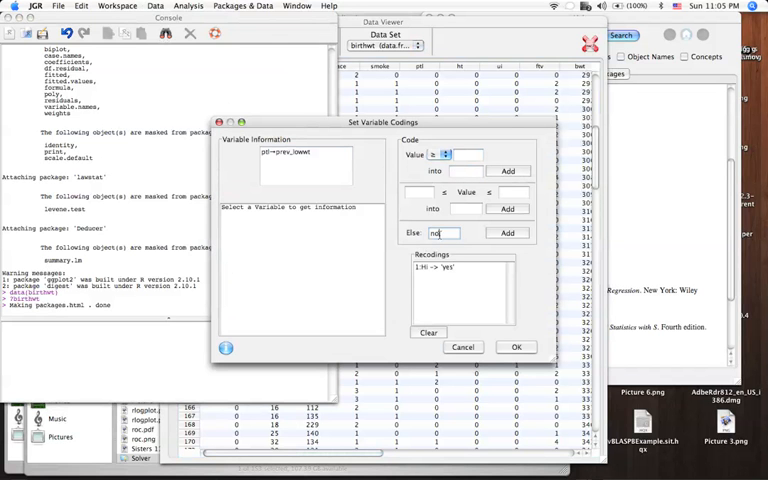
pyautogui.click(508, 233)
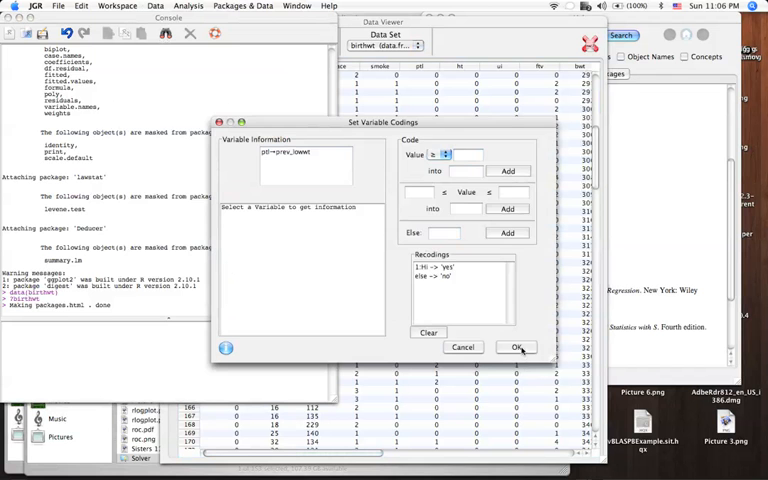
pyautogui.click(516, 347)
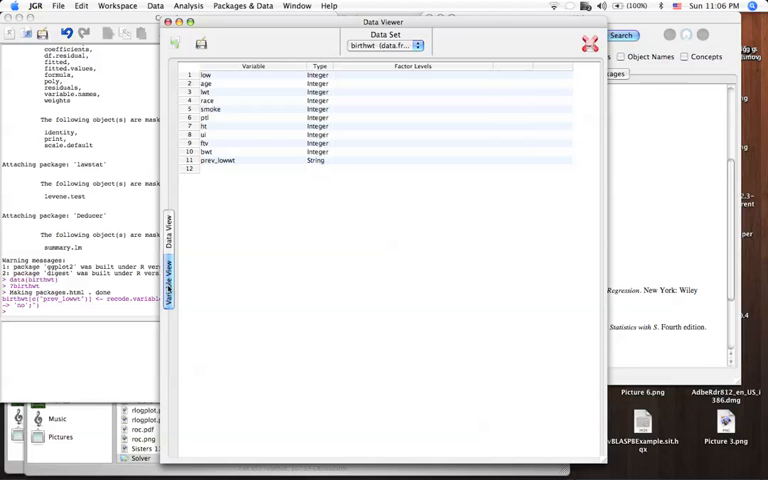
# Step: Close the Data Viewer window
pyautogui.click(218, 160)
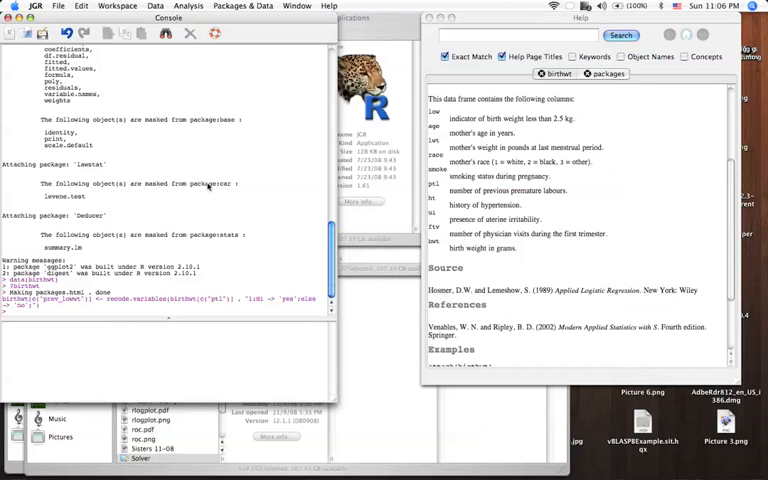
# Step: Set up a logistic model with outcome low and race and smoke as factor variables
pyautogui.click(188, 6)
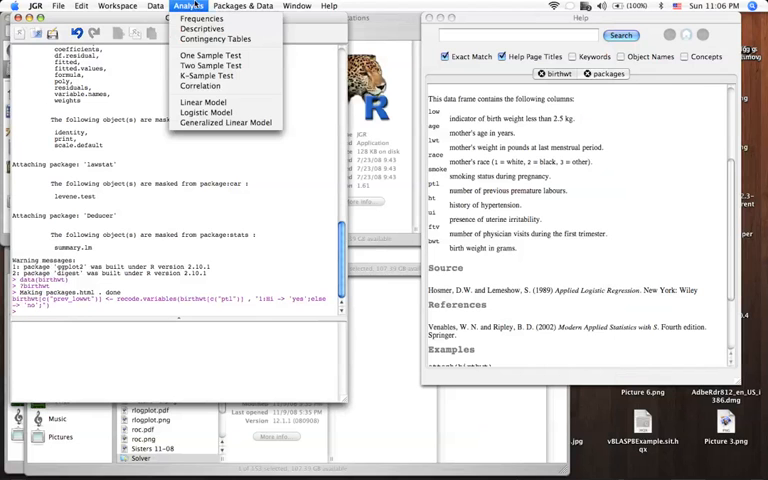
pyautogui.moveTo(207, 75)
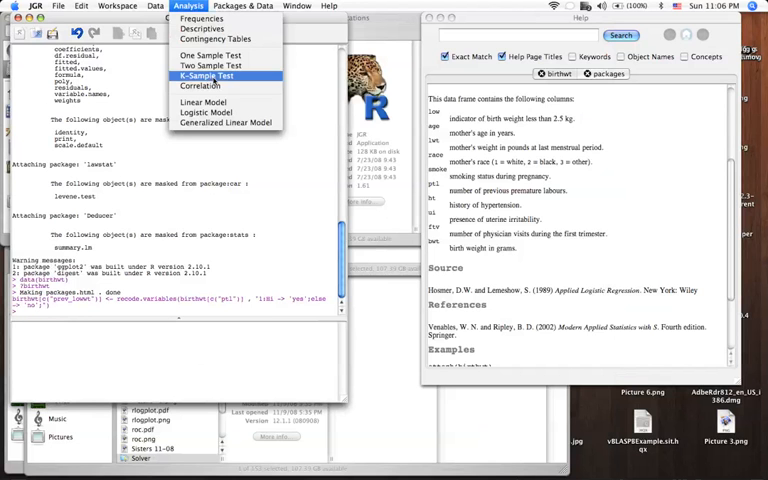
pyautogui.click(206, 112)
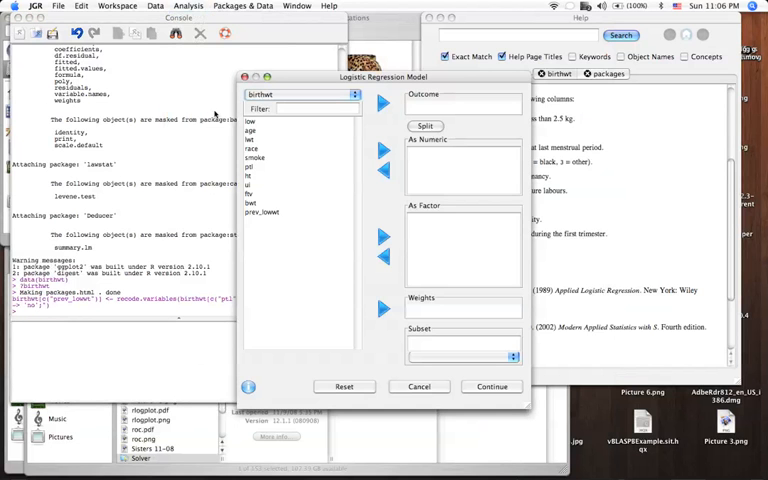
pyautogui.click(250, 121)
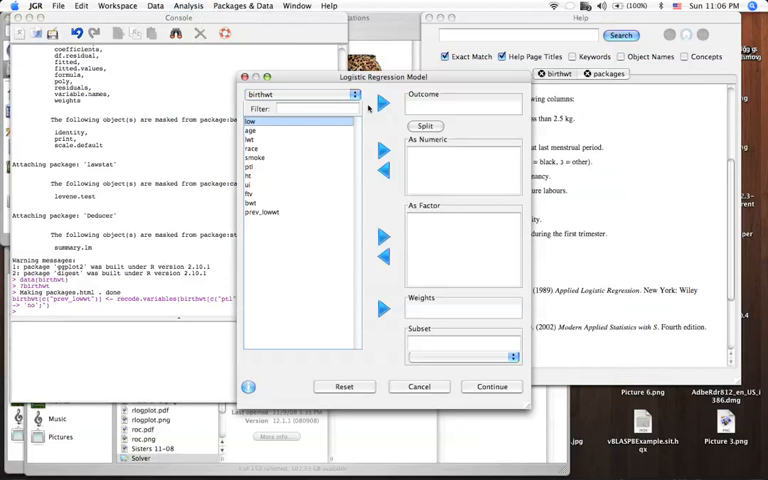
pyautogui.click(383, 104)
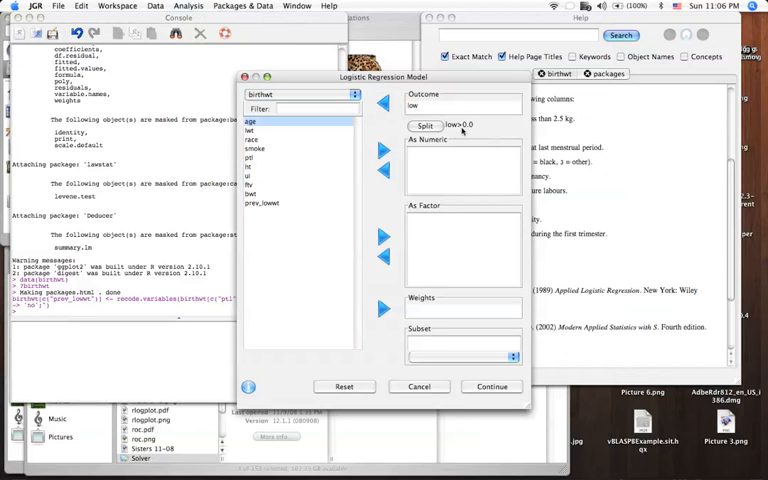
pyautogui.click(252, 139)
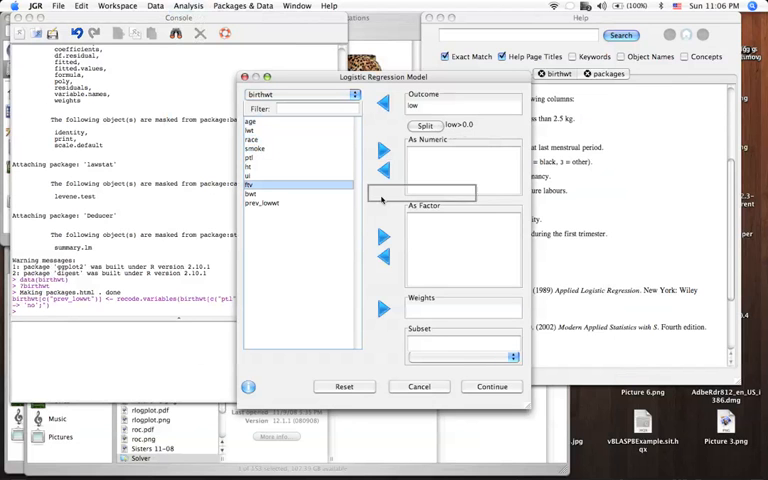
pyautogui.click(383, 236)
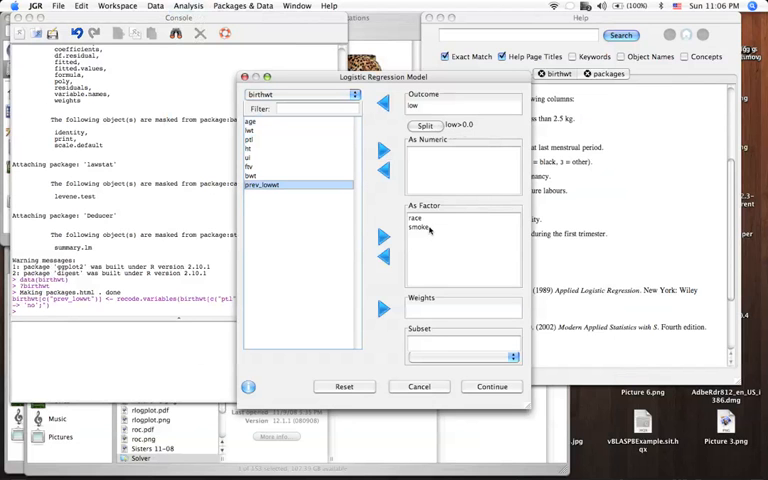
pyautogui.click(416, 218)
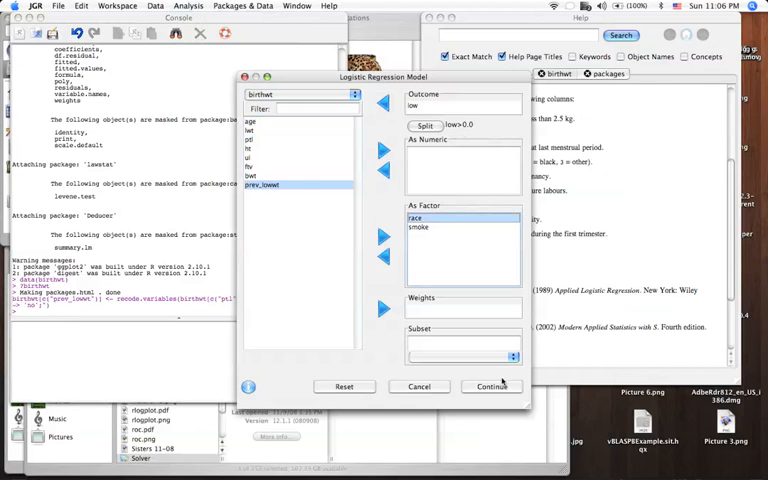
pyautogui.click(490, 386)
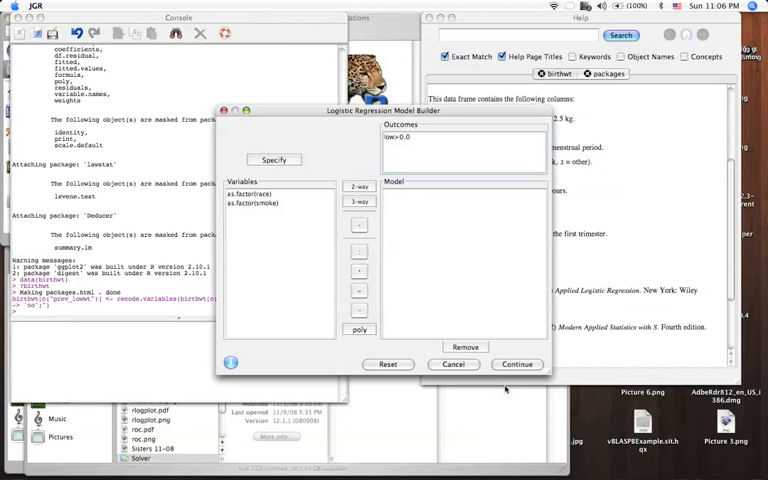
# Step: Add race, smoke and their race-by-smoke interaction as terms and fit the model
pyautogui.click(254, 193)
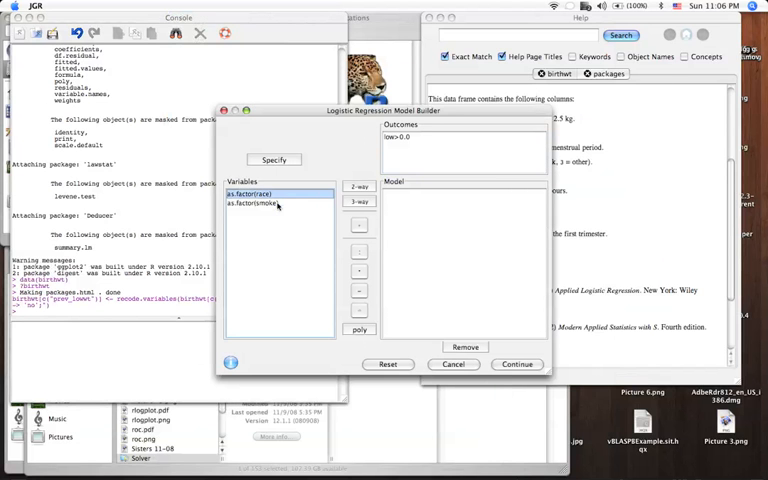
pyautogui.click(262, 202)
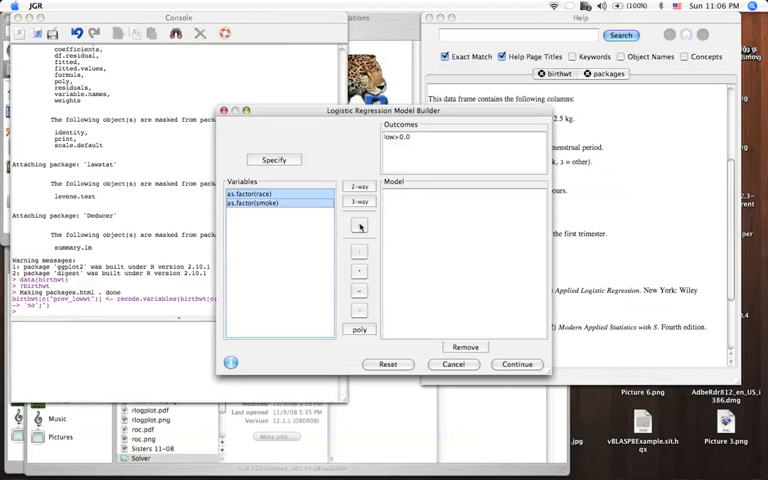
pyautogui.click(359, 224)
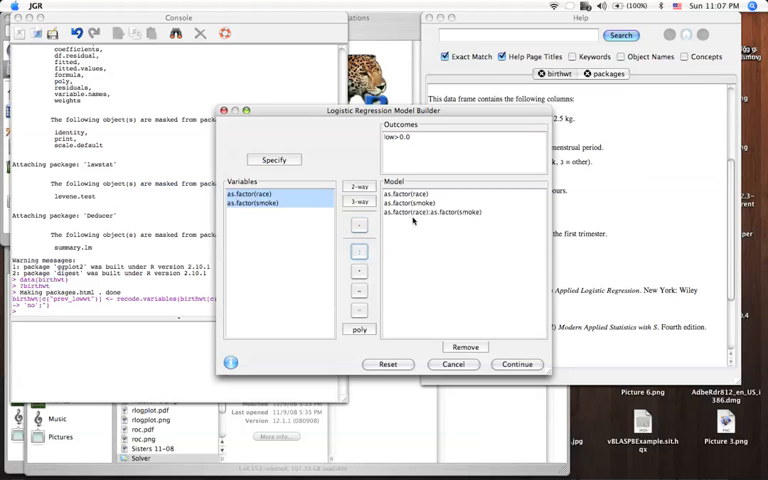
pyautogui.click(432, 212)
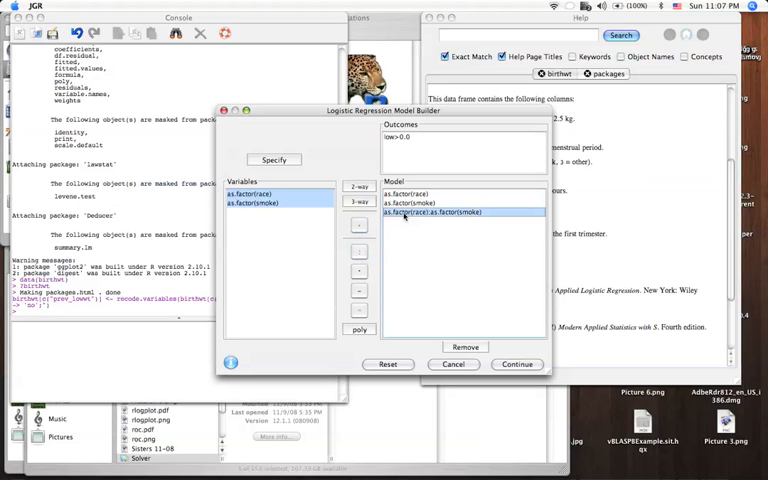
pyautogui.moveTo(530, 353)
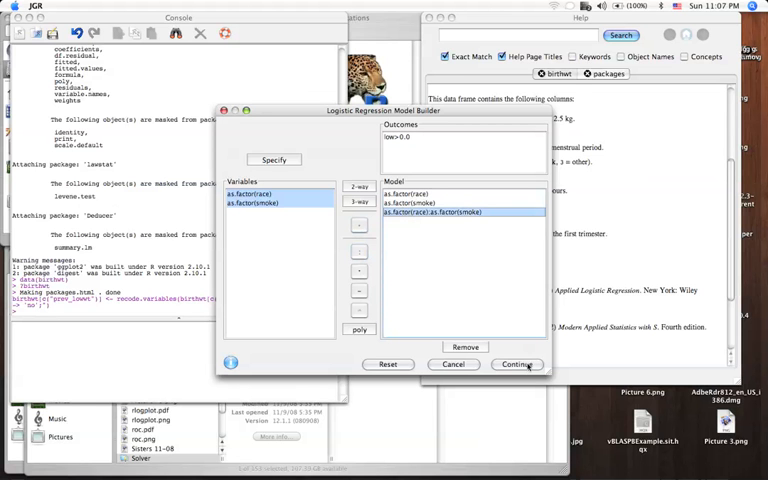
pyautogui.click(517, 364)
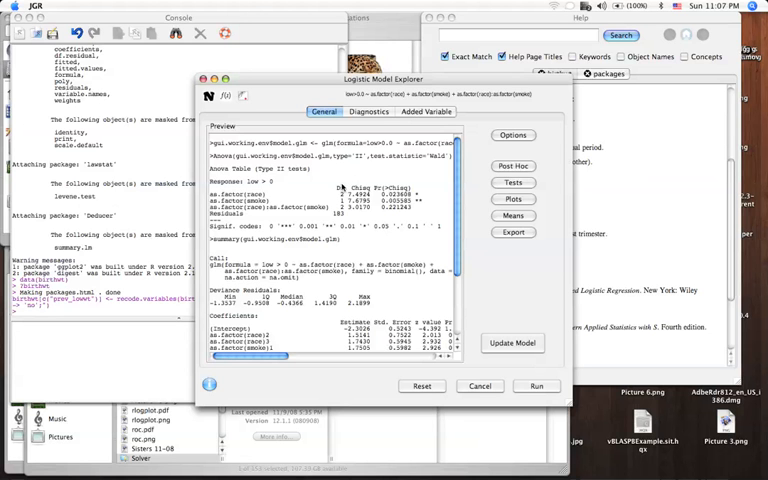
pyautogui.moveTo(489, 264)
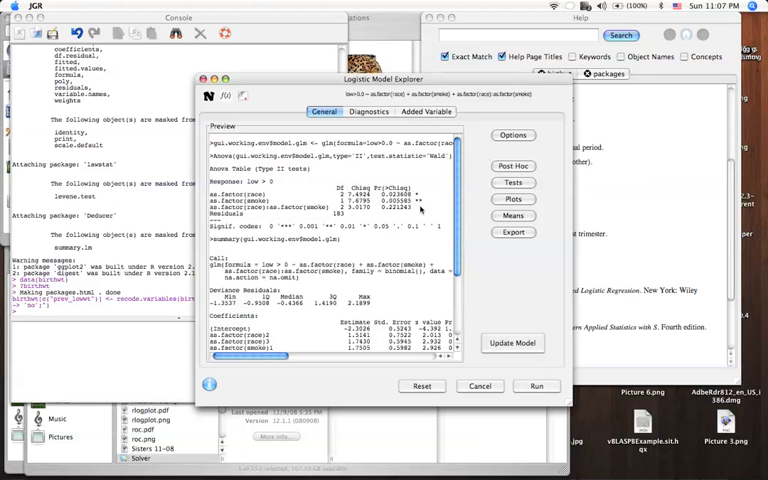
pyautogui.moveTo(374, 235)
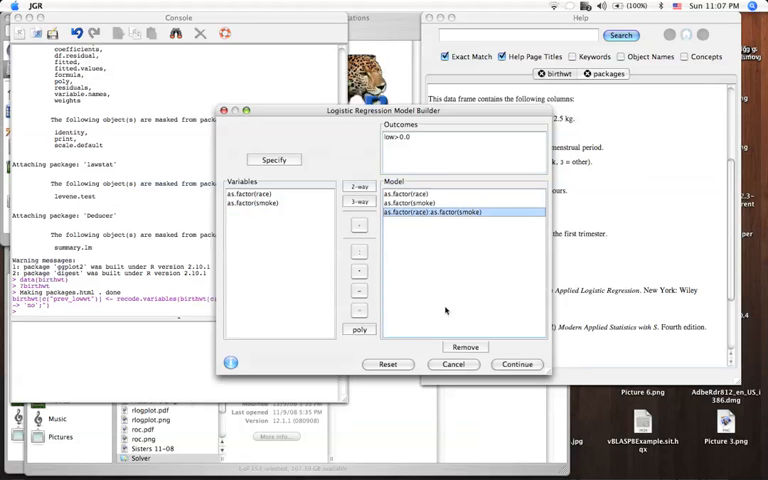
pyautogui.click(465, 347)
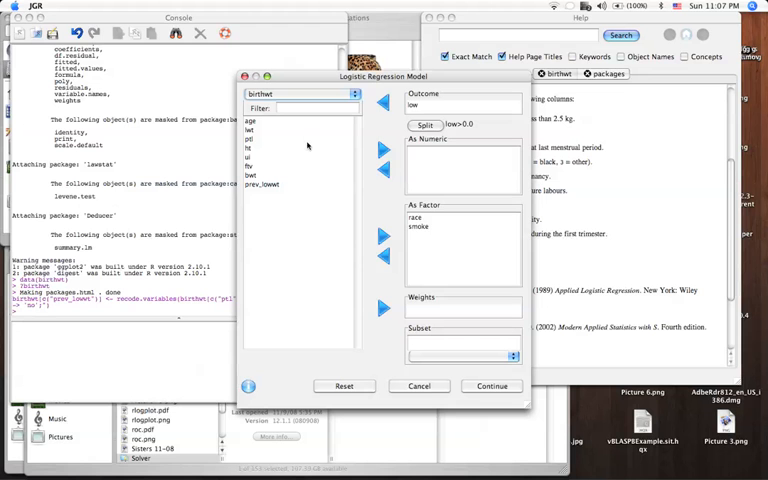
# Step: Add age and lwt as numeric predictors and prev_lowwt, ht and ui as factors
pyautogui.click(250, 121)
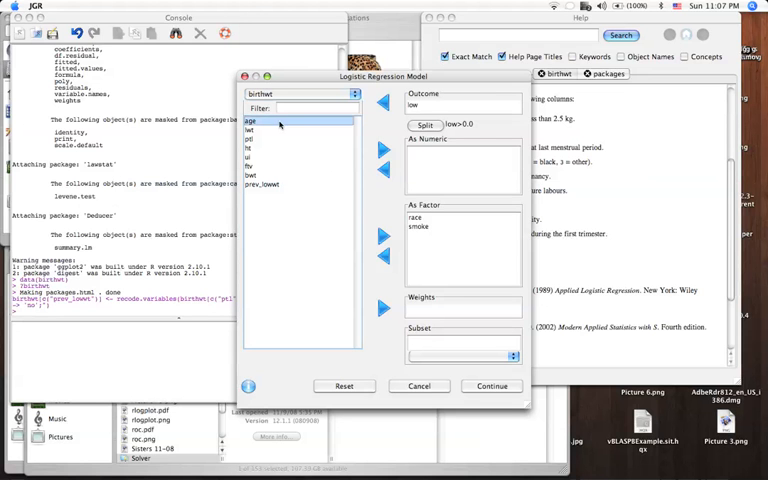
pyautogui.click(384, 150)
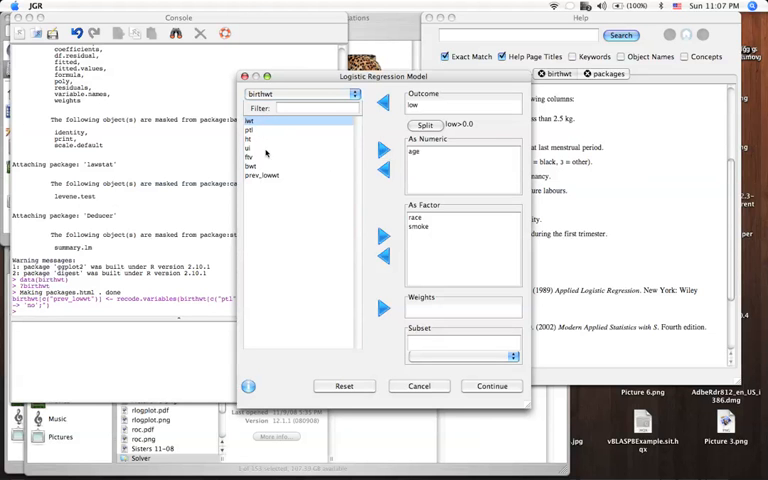
pyautogui.click(262, 175)
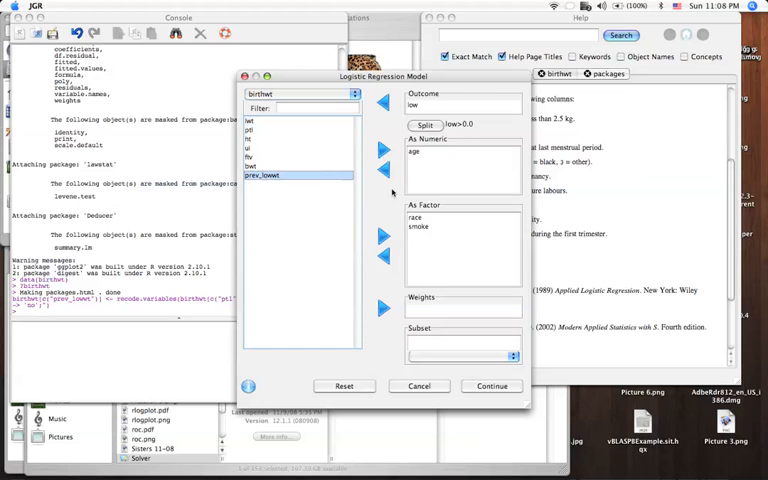
pyautogui.click(383, 234)
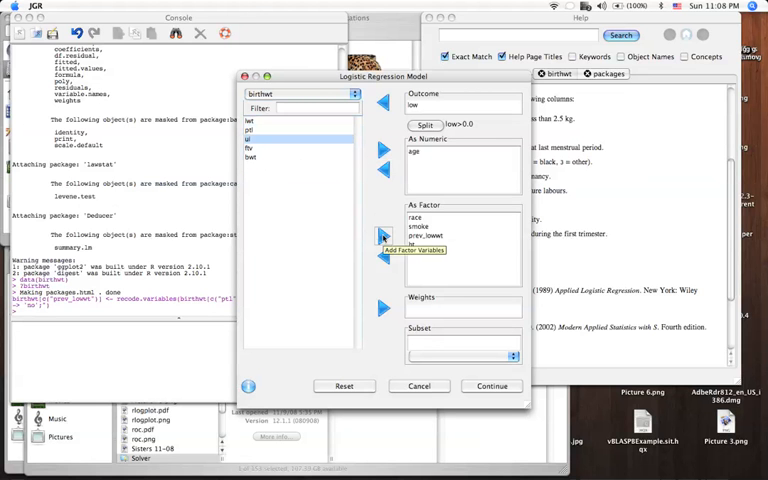
pyautogui.click(382, 236)
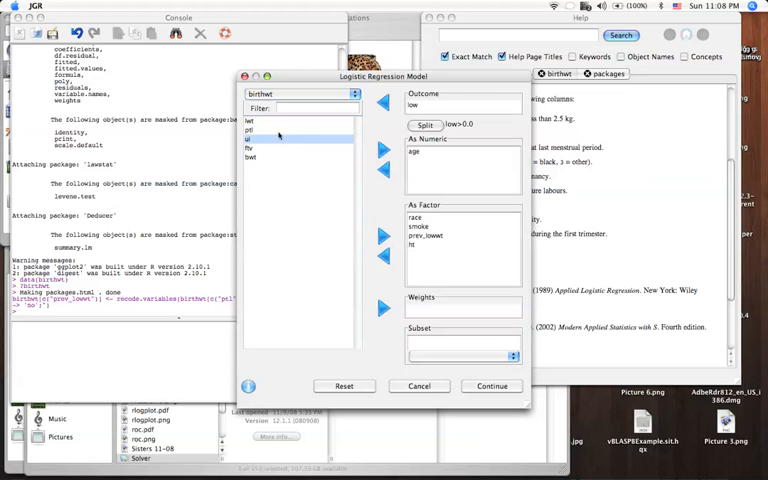
pyautogui.click(250, 121)
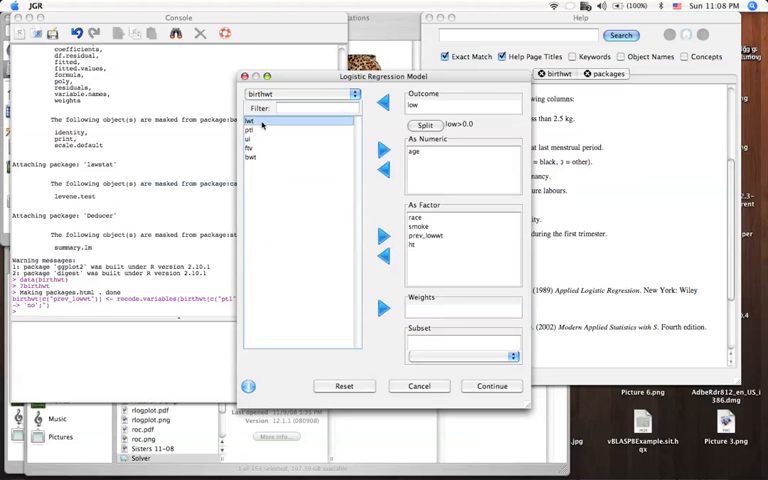
pyautogui.moveTo(384, 237)
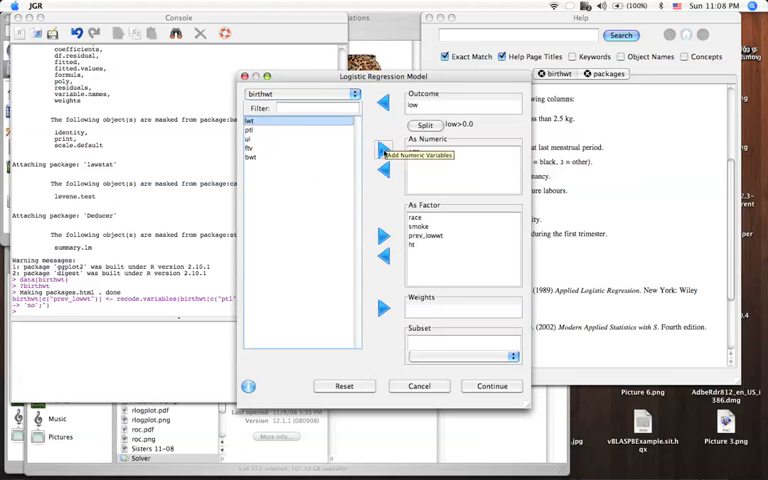
pyautogui.click(384, 148)
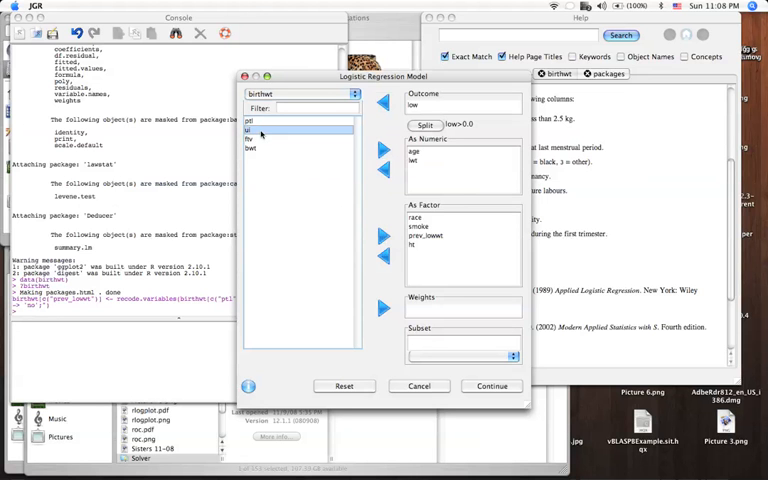
pyautogui.click(385, 237)
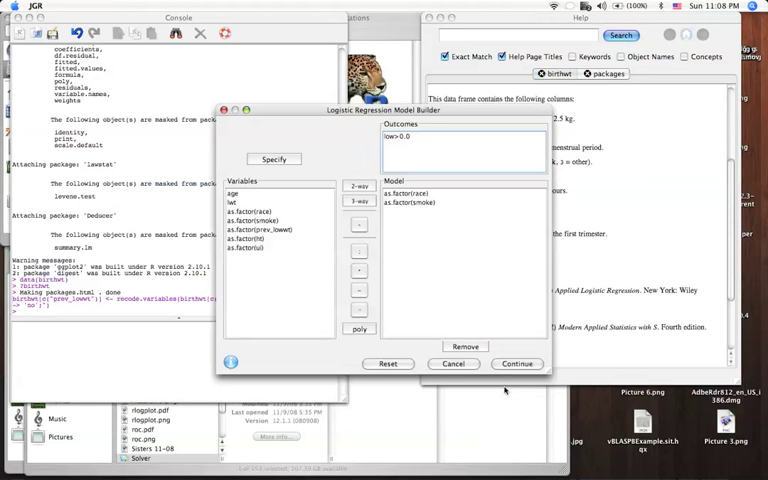
# Step: Add all variables as model terms, then remove the age and ui terms
pyautogui.click(233, 192)
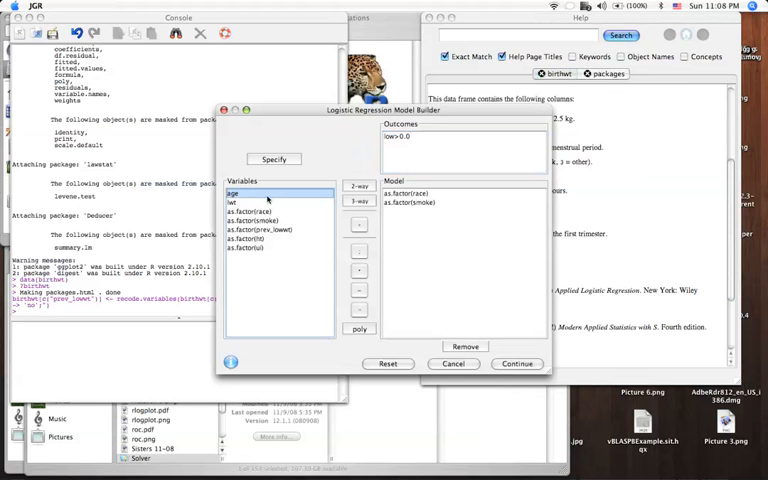
pyautogui.click(358, 224)
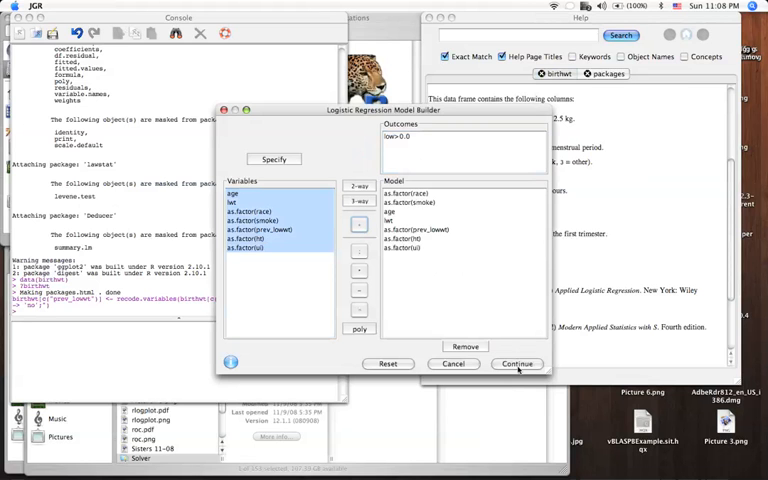
pyautogui.click(517, 363)
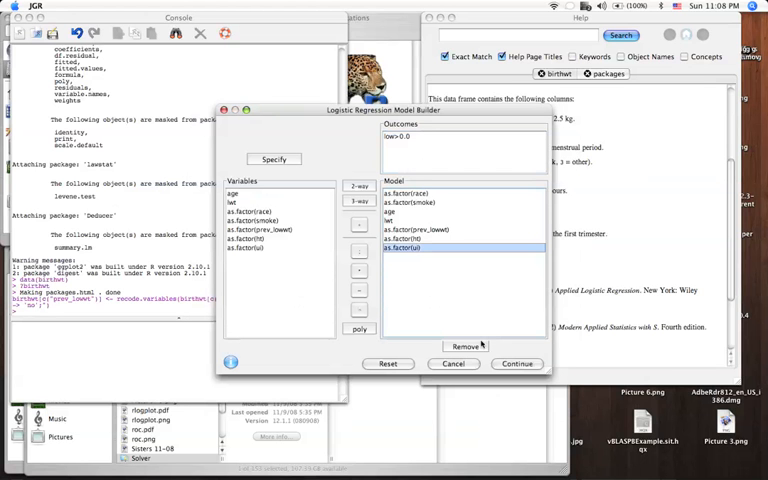
pyautogui.click(465, 346)
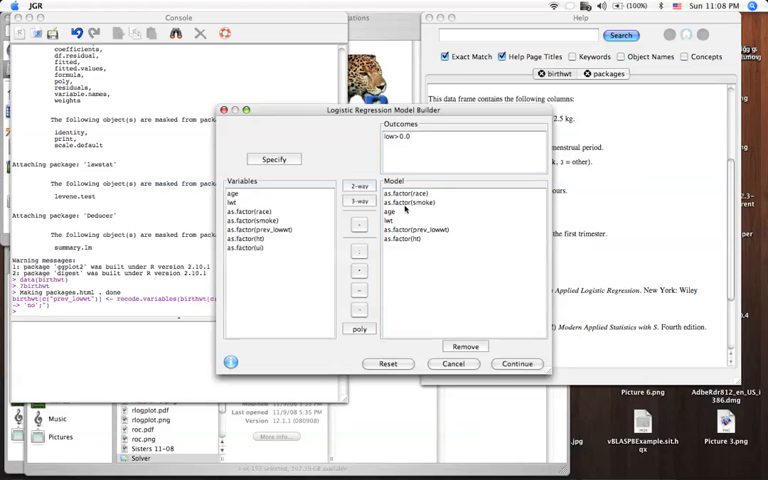
pyautogui.click(389, 211)
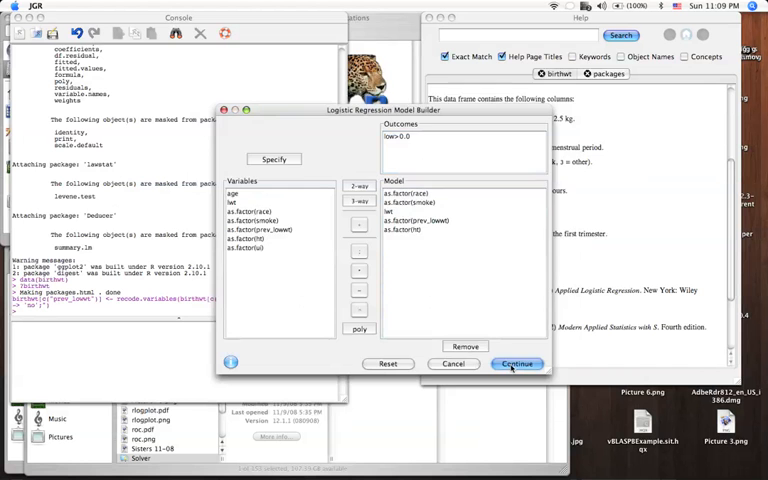
# Step: Fit the model and select the lwt row in the ANOVA preview
pyautogui.click(516, 363)
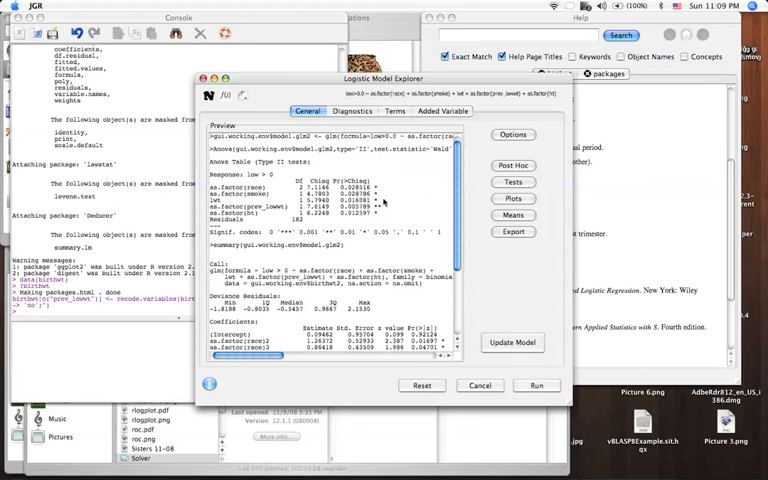
pyautogui.click(300, 200)
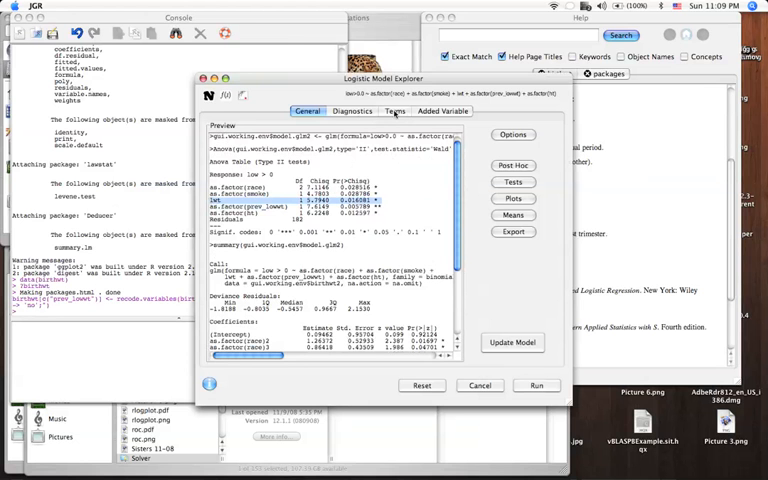
pyautogui.click(394, 111)
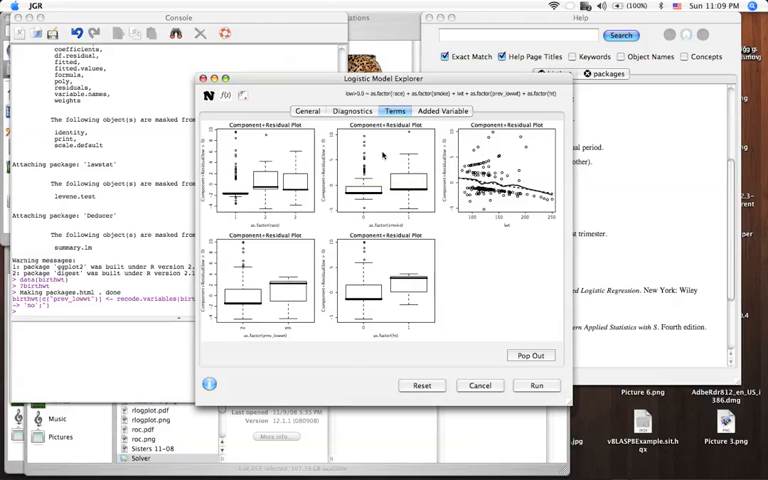
pyautogui.click(308, 110)
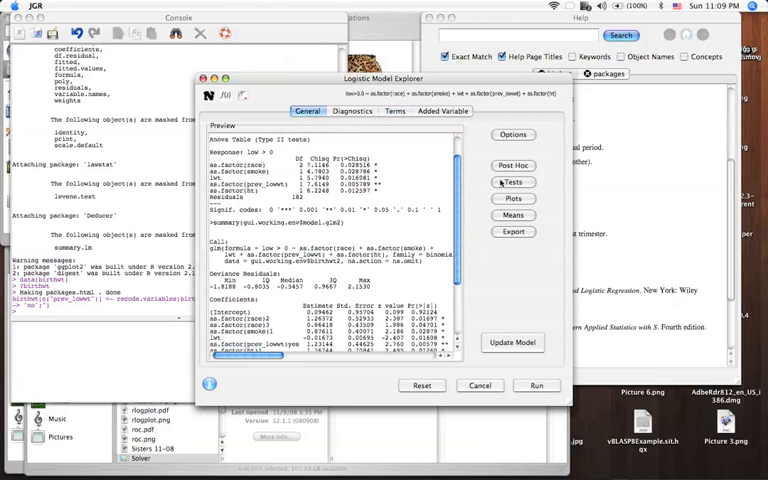
# Step: Request Tukey post-hoc comparisons for race, review them, and start a model plot
pyautogui.click(513, 165)
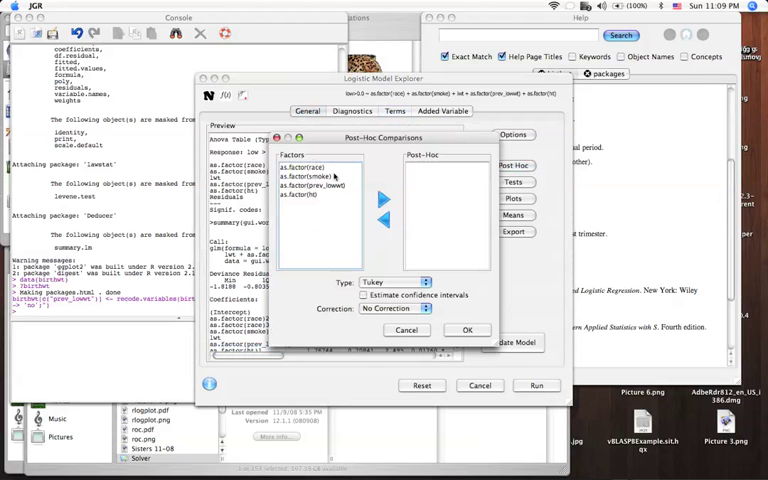
pyautogui.click(314, 166)
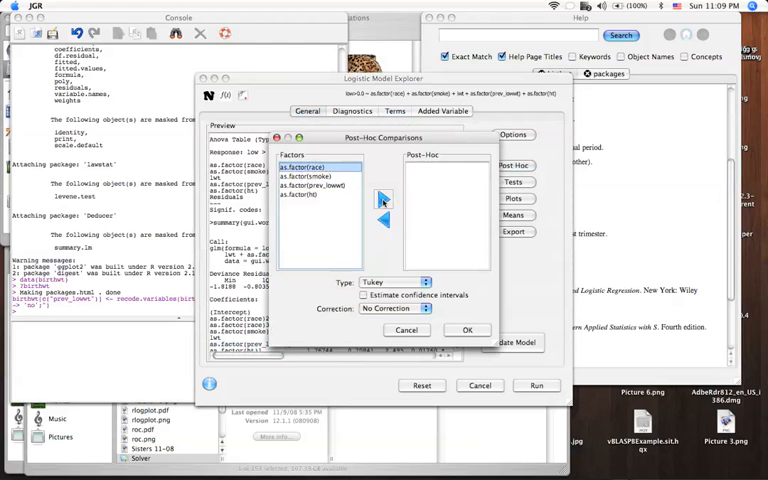
pyautogui.click(383, 198)
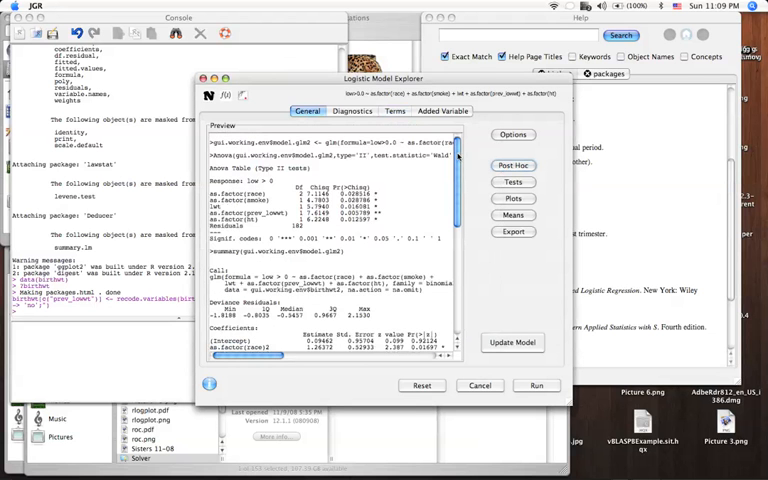
pyautogui.scroll(-3)
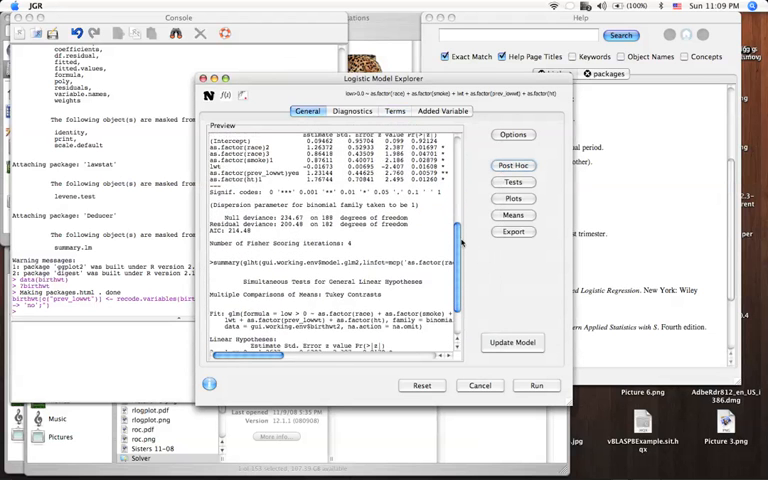
pyautogui.scroll(-3)
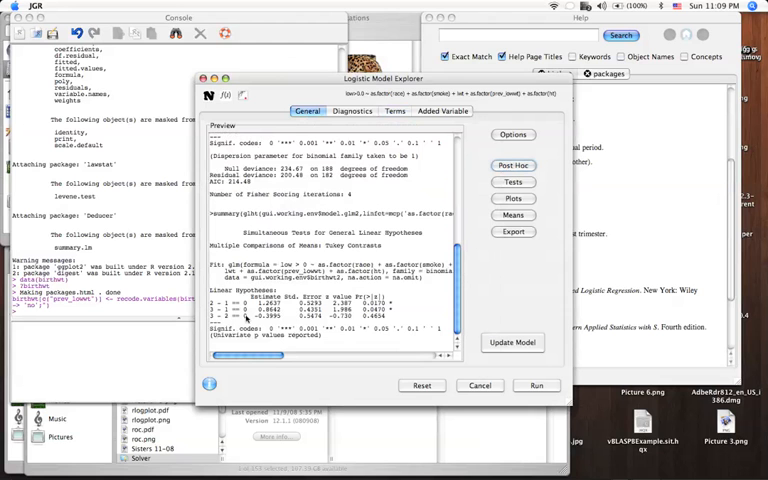
pyautogui.click(300, 309)
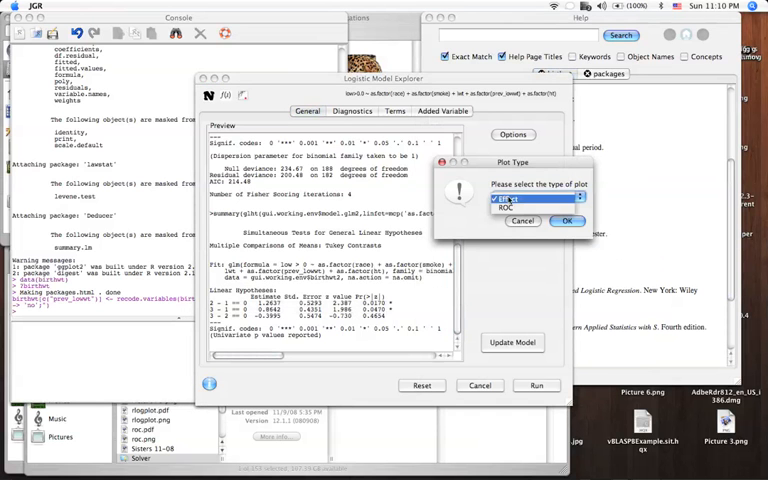
# Step: Choose an ROC plot with diagonal line and AUC enabled
pyautogui.click(520, 210)
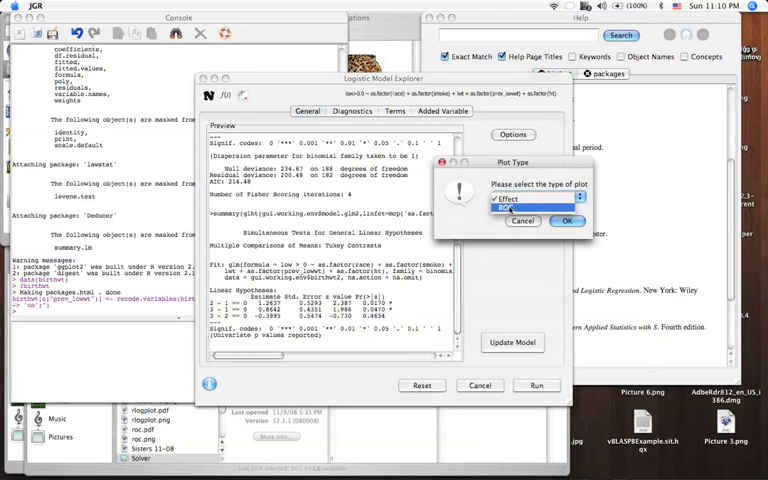
pyautogui.click(535, 195)
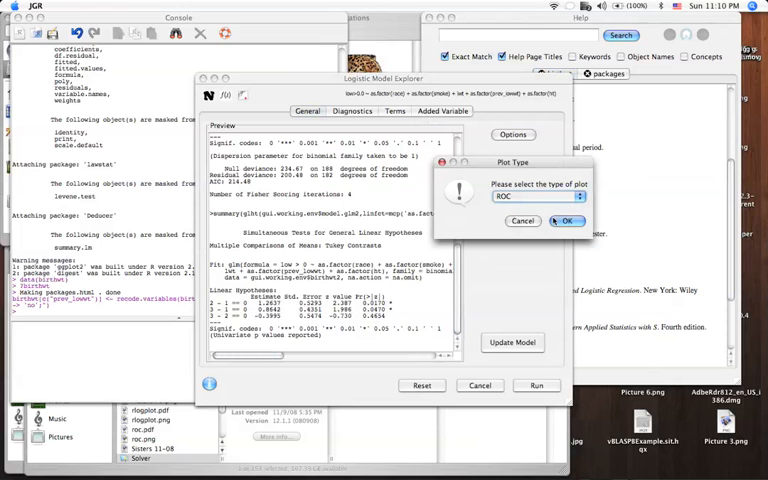
pyautogui.click(566, 221)
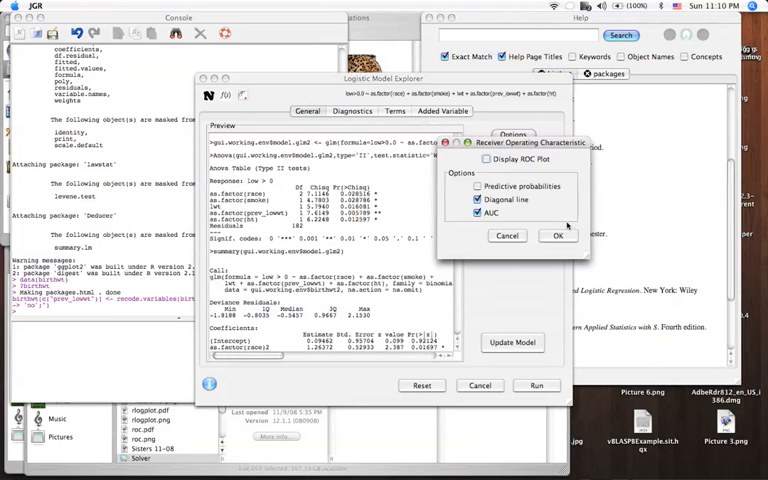
pyautogui.click(485, 160)
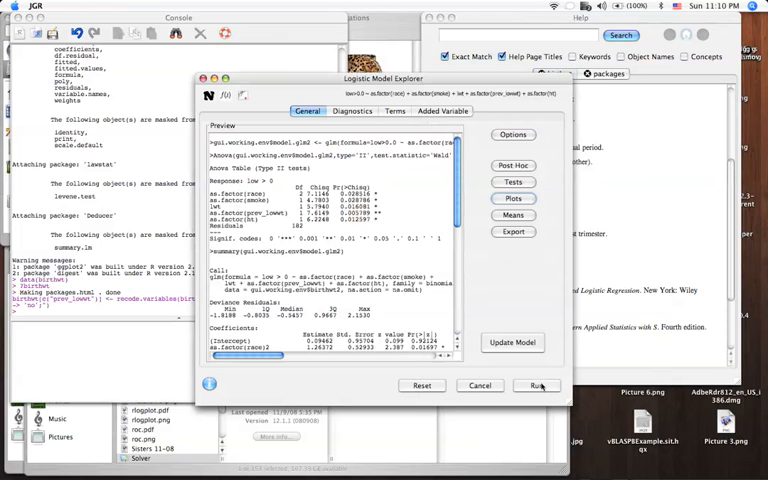
# Step: Run the model and review the ROC curve (AUC 0.7477) and console summary
pyautogui.click(537, 385)
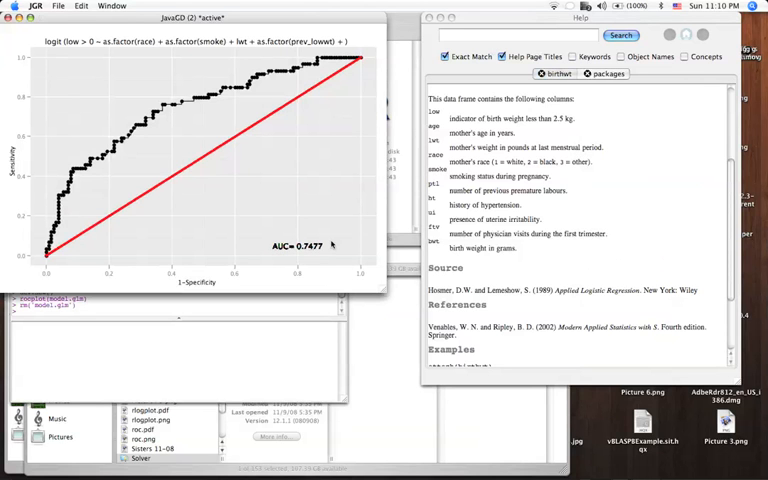
pyautogui.moveTo(78, 188)
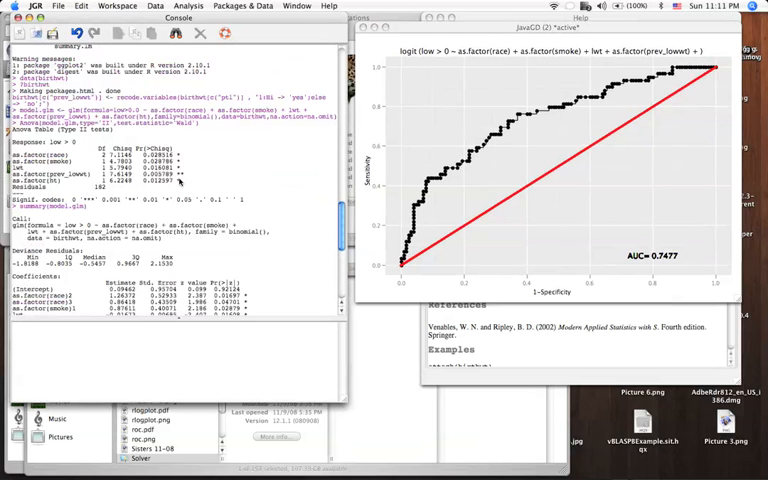
pyautogui.scroll(-3)
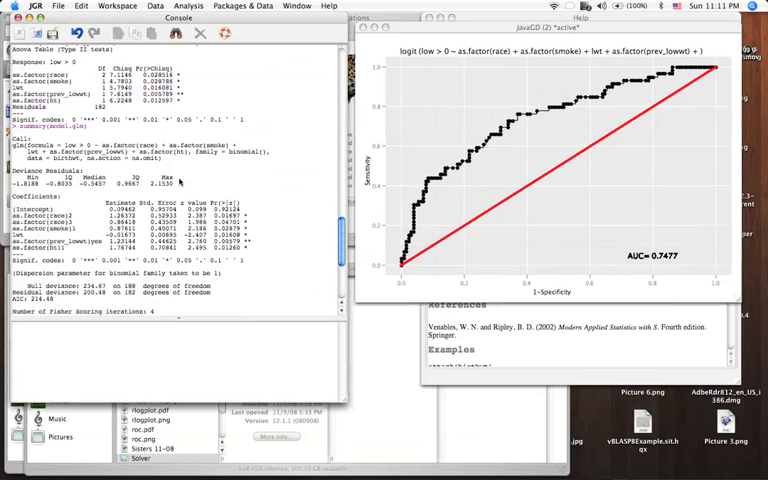